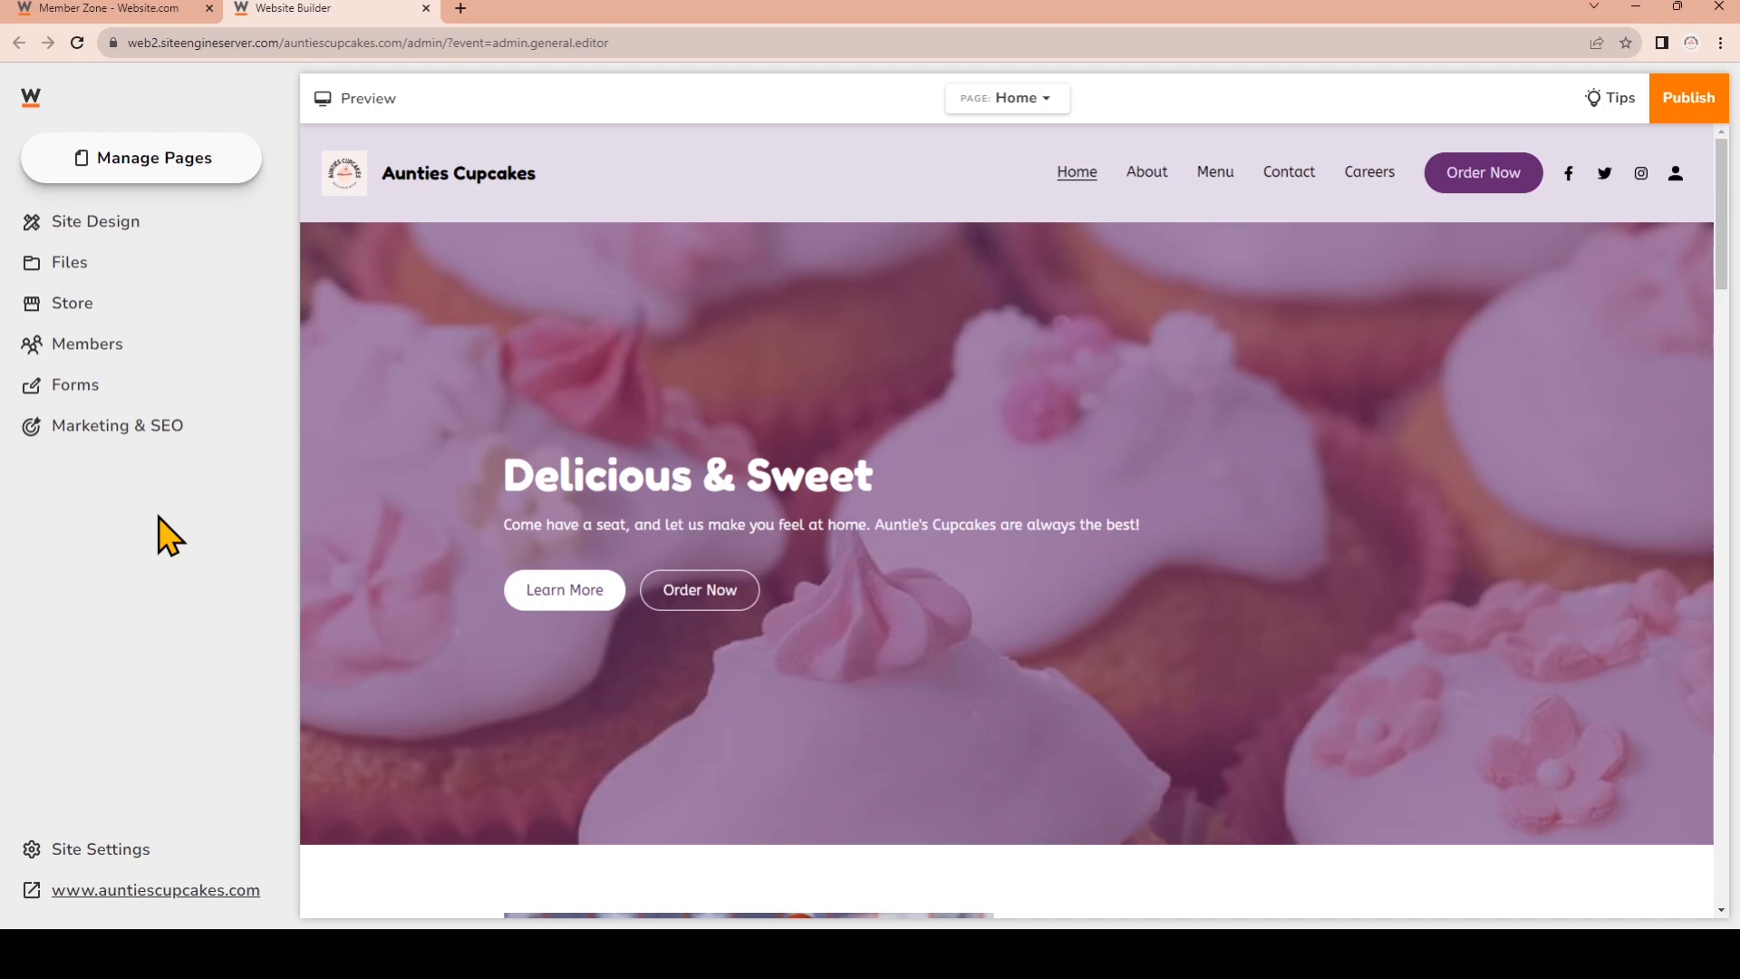
Reach the Google Search Console verification settings under Marketing & SEO > Site Verification
click(115, 424)
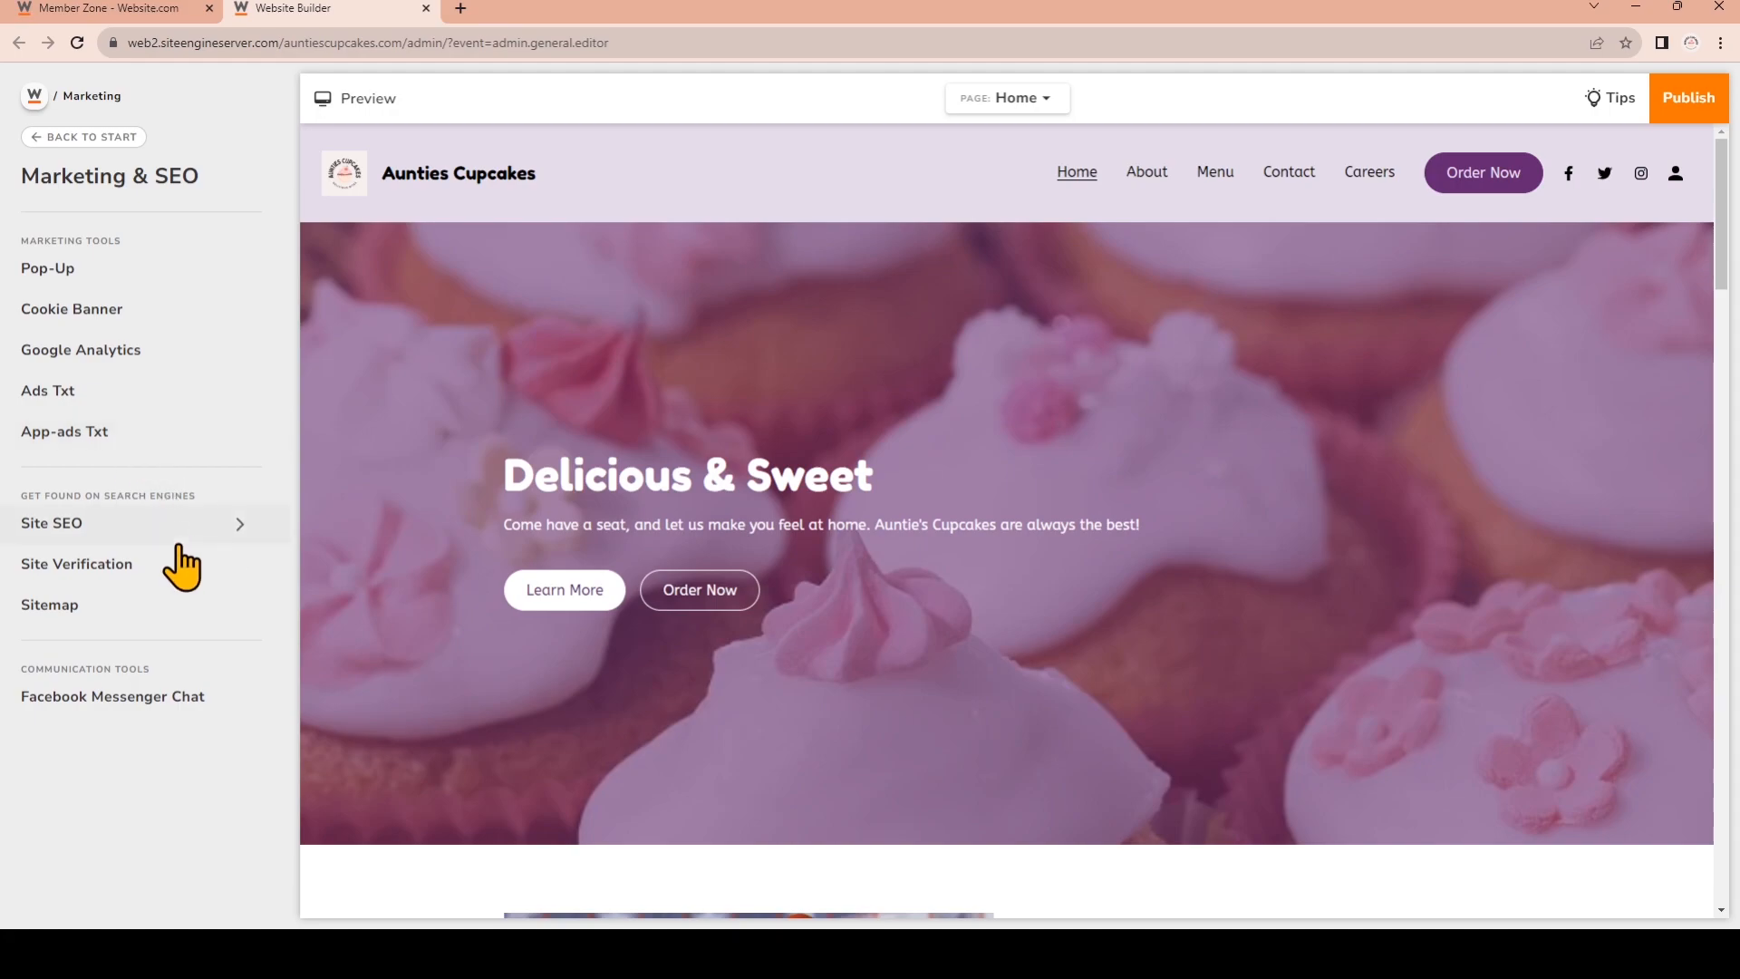
click(76, 563)
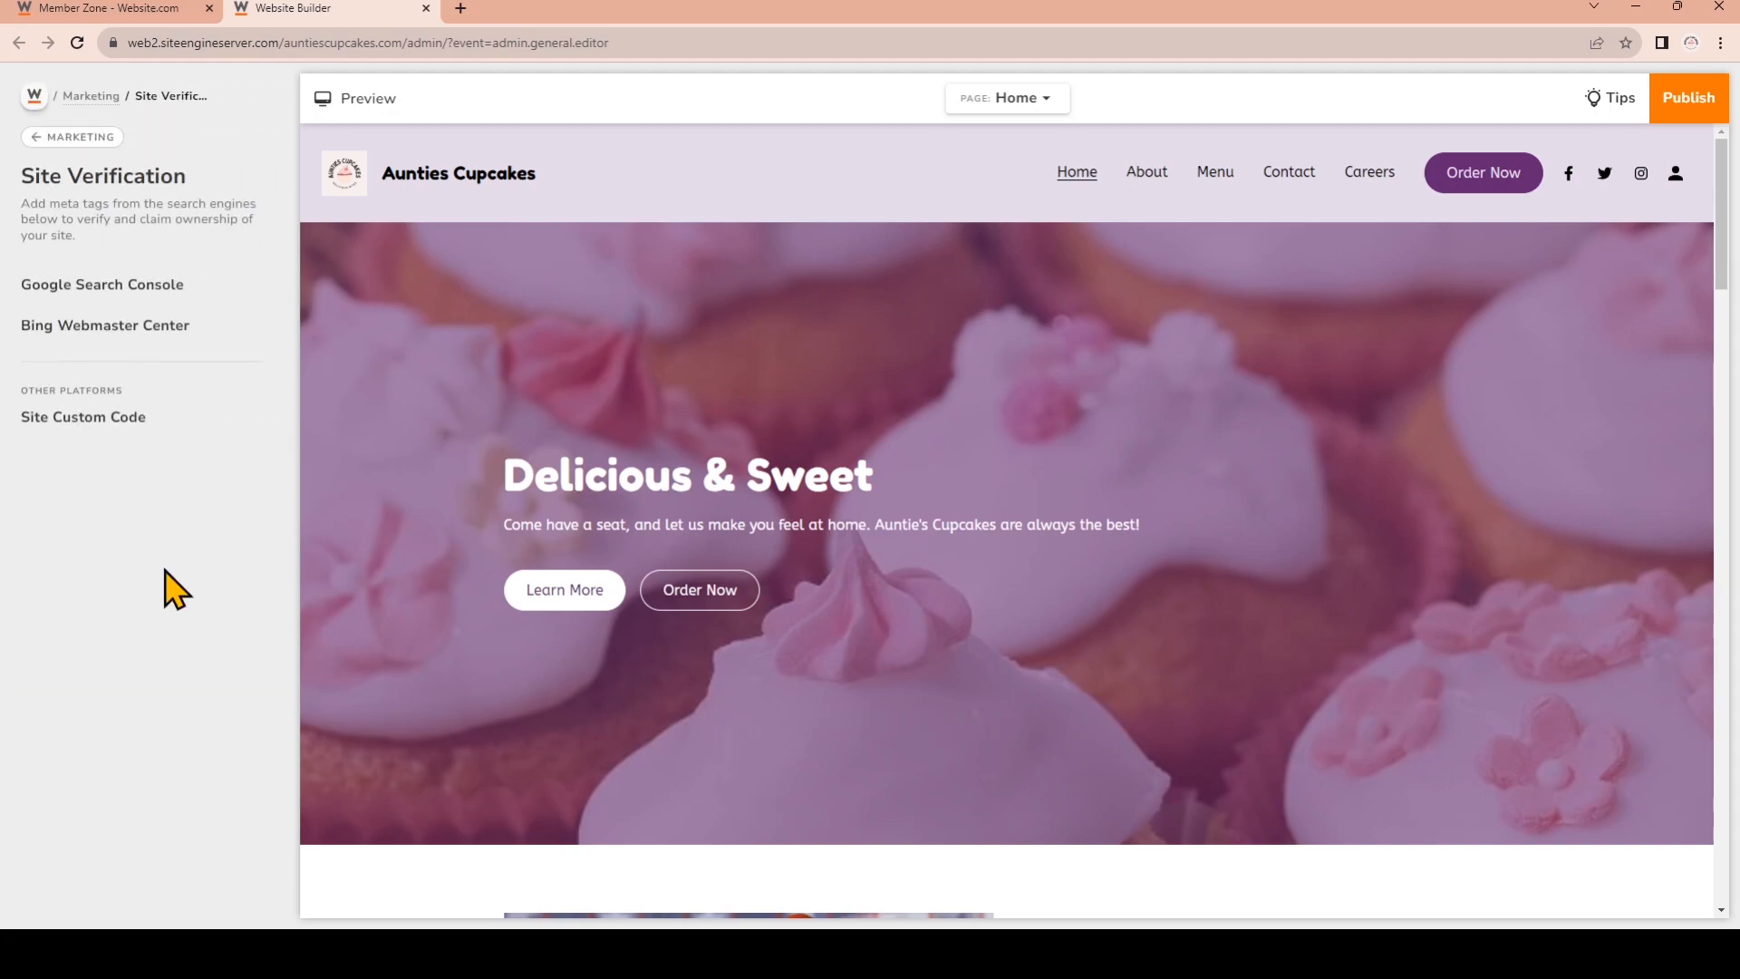
mouse_move(183, 549)
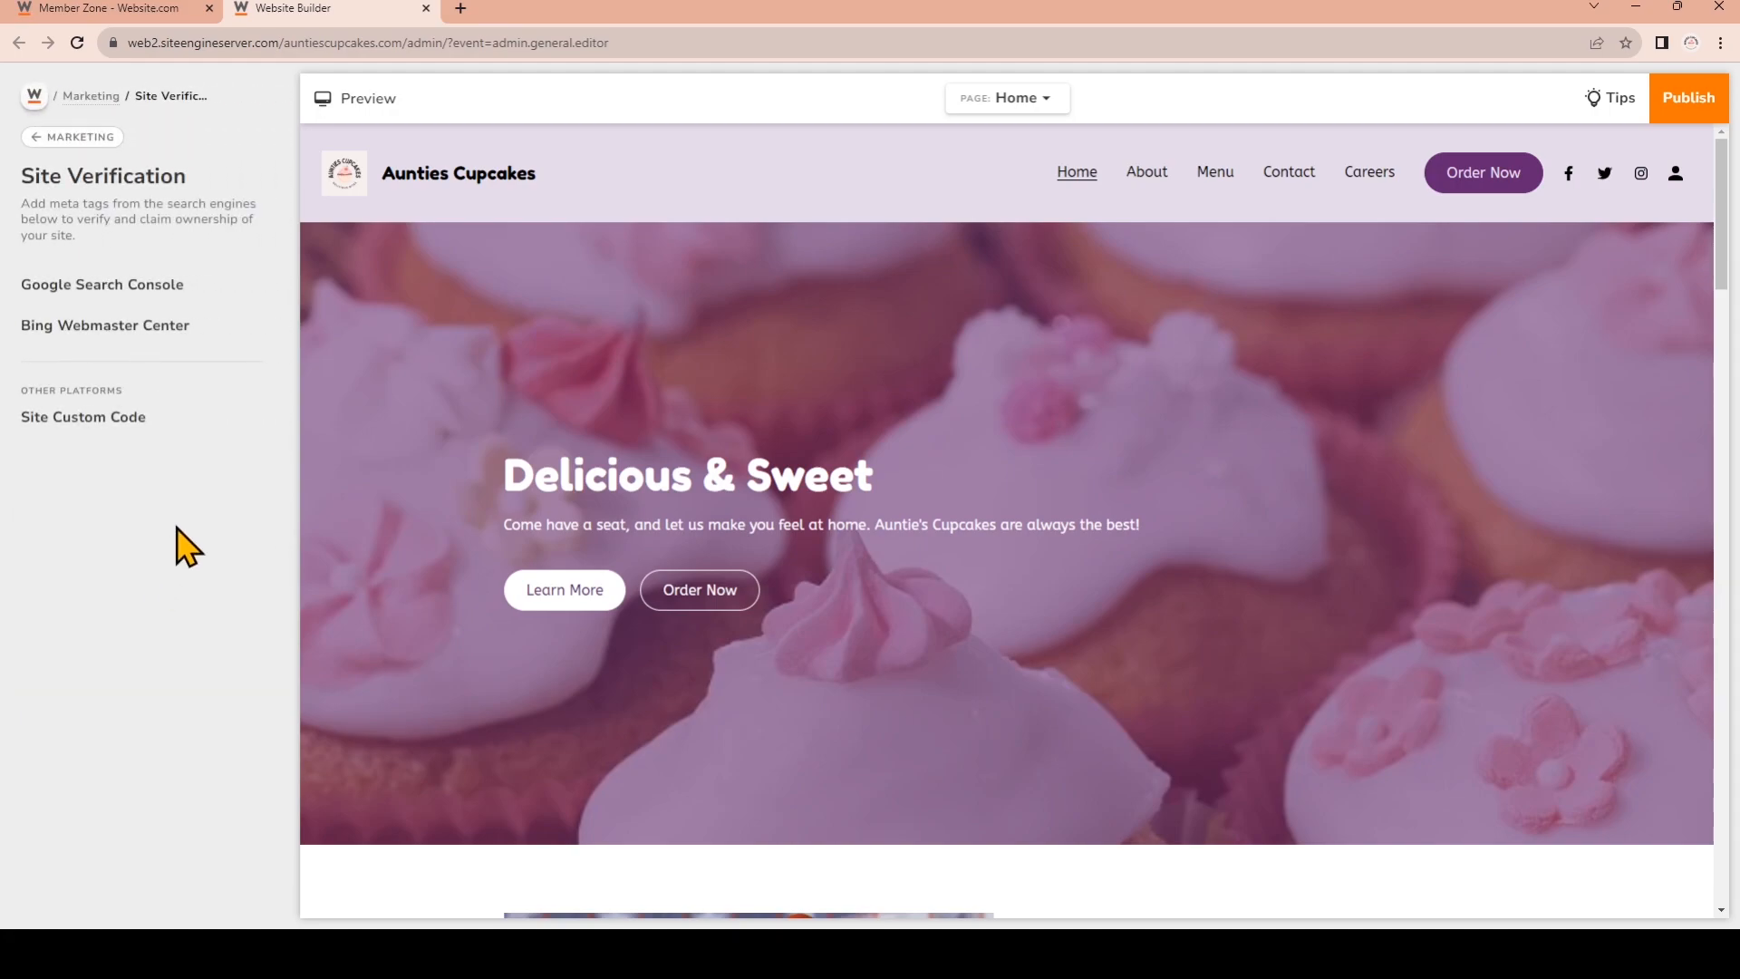
click(102, 284)
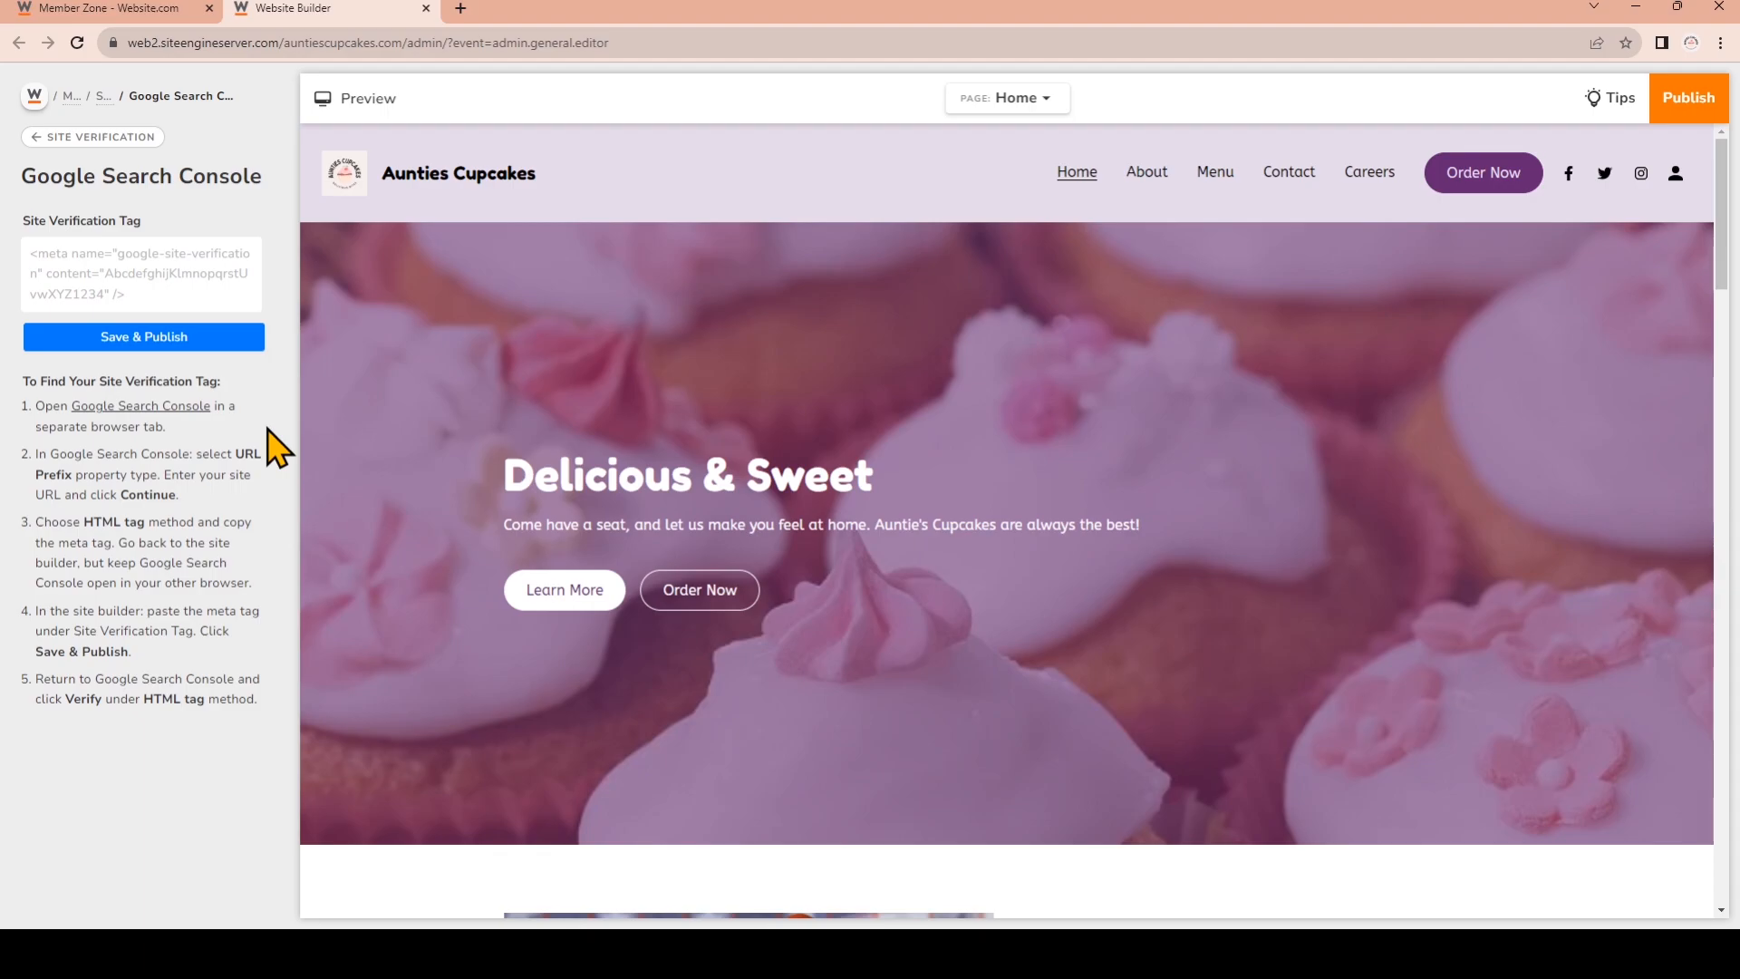
Launch Google Search Console in a new tab from the builder's instructions link
click(139, 406)
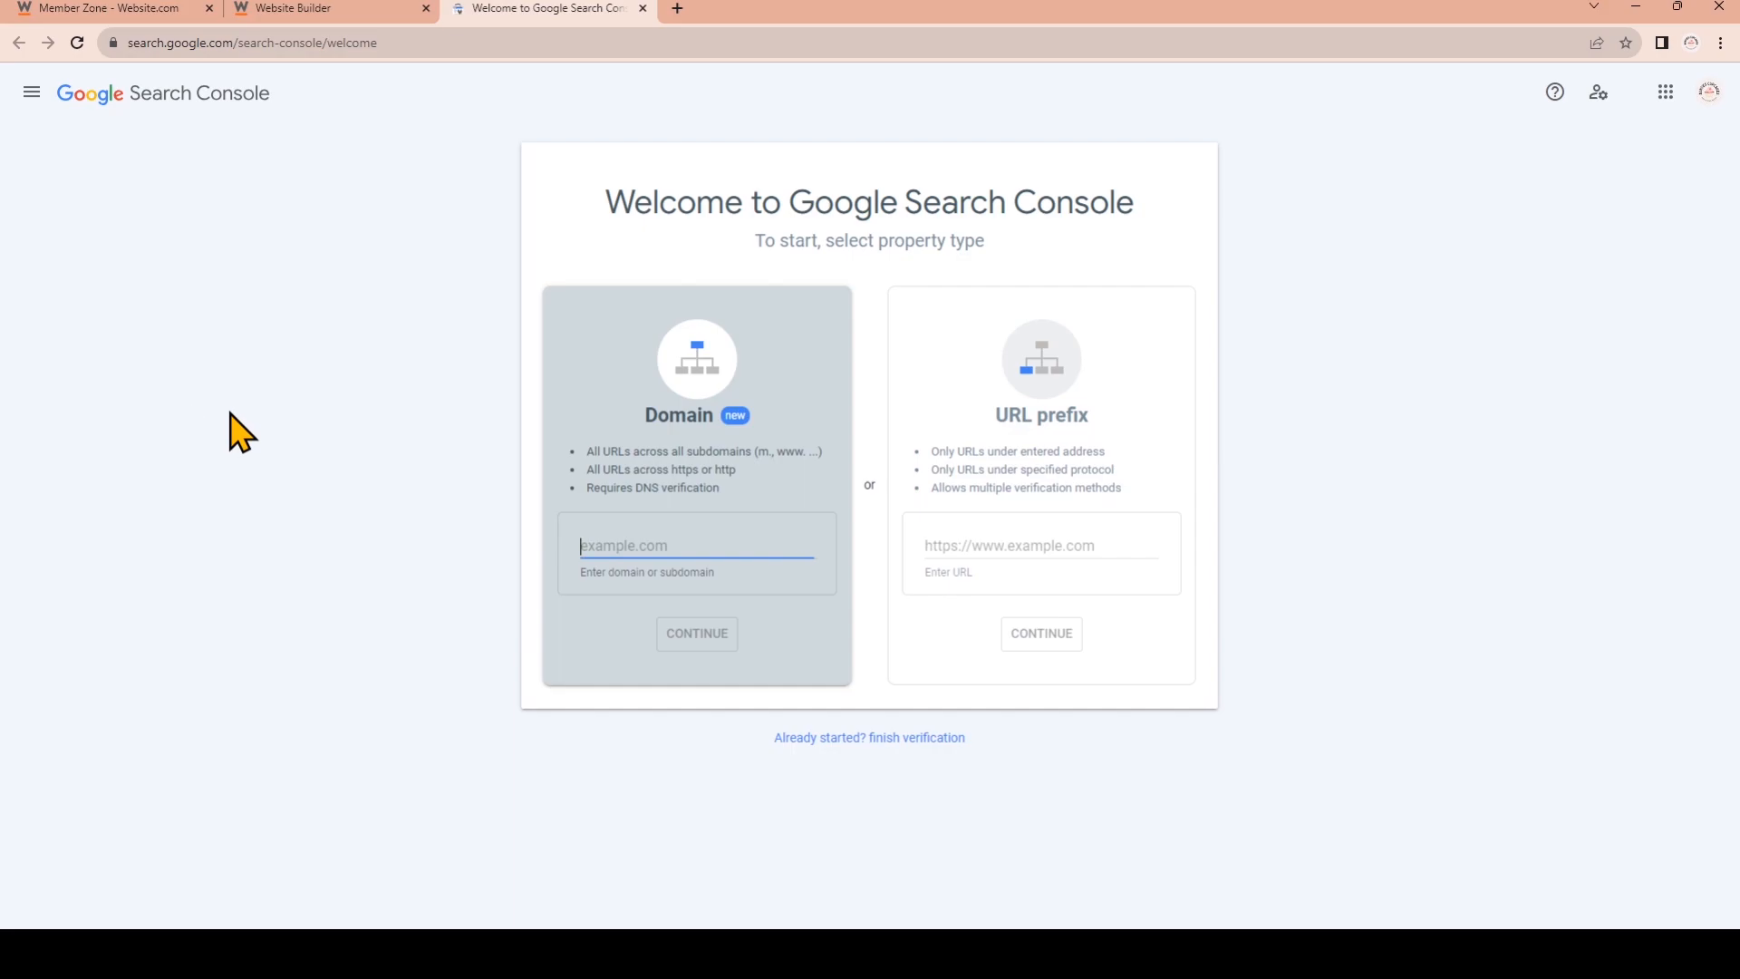
mouse_move(477, 461)
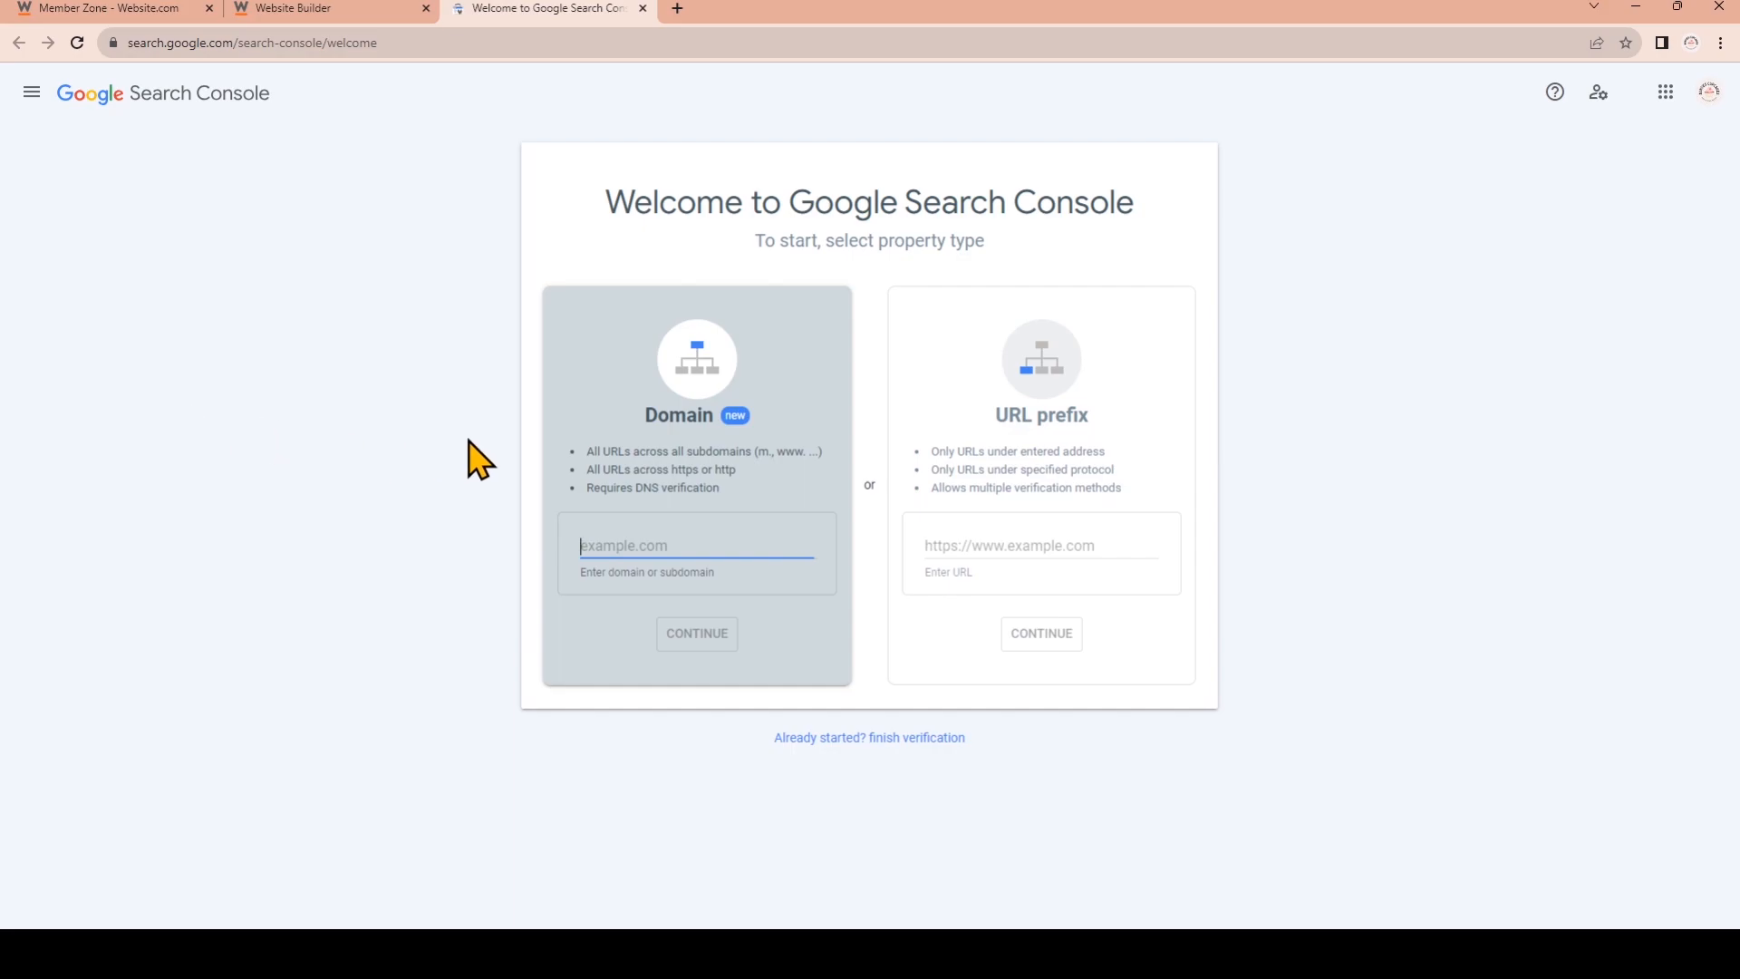
mouse_move(1093, 586)
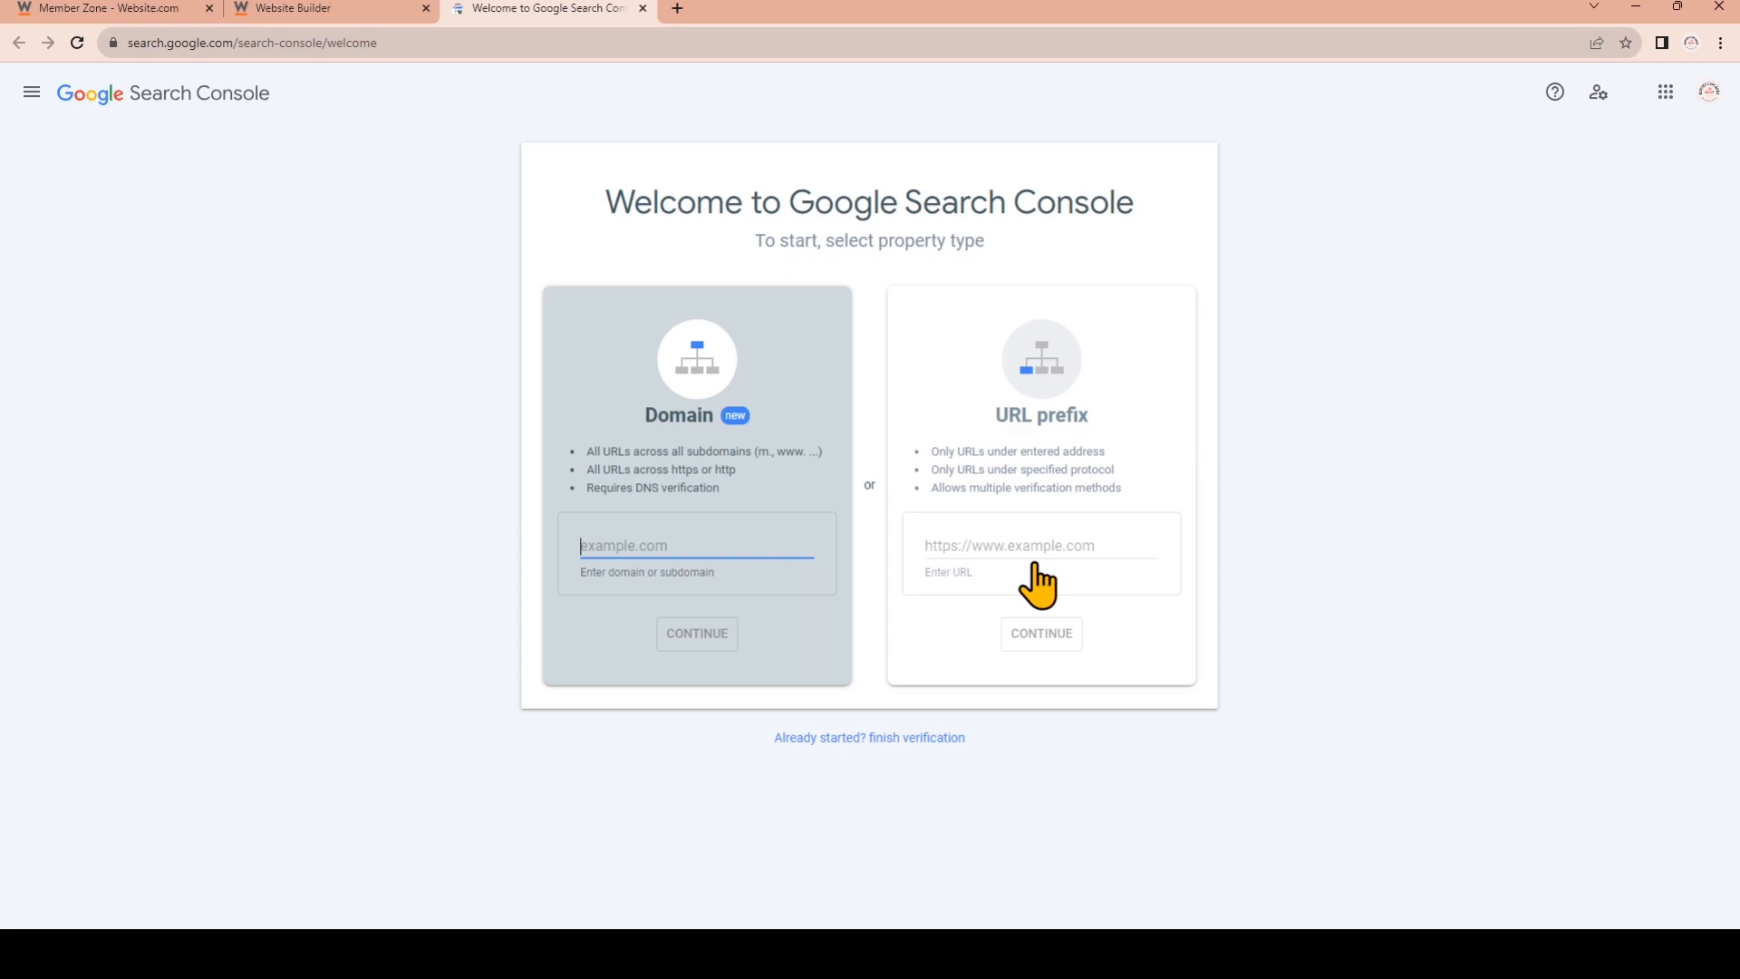
mouse_move(353, 33)
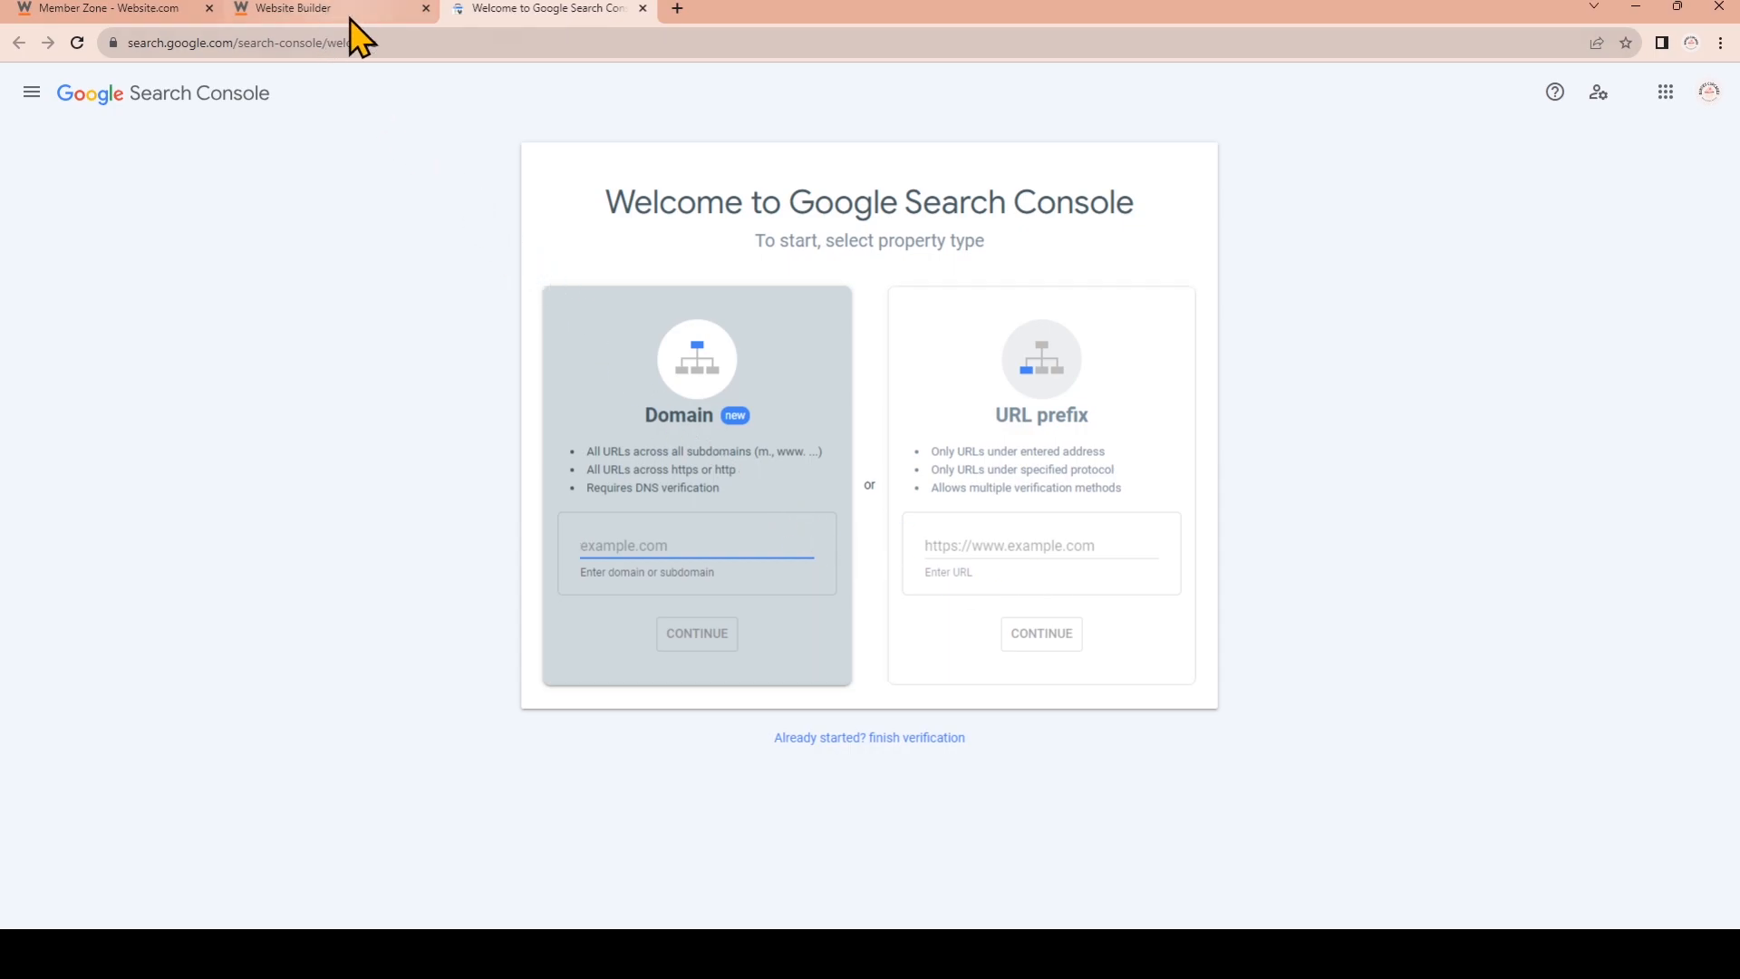
click(322, 9)
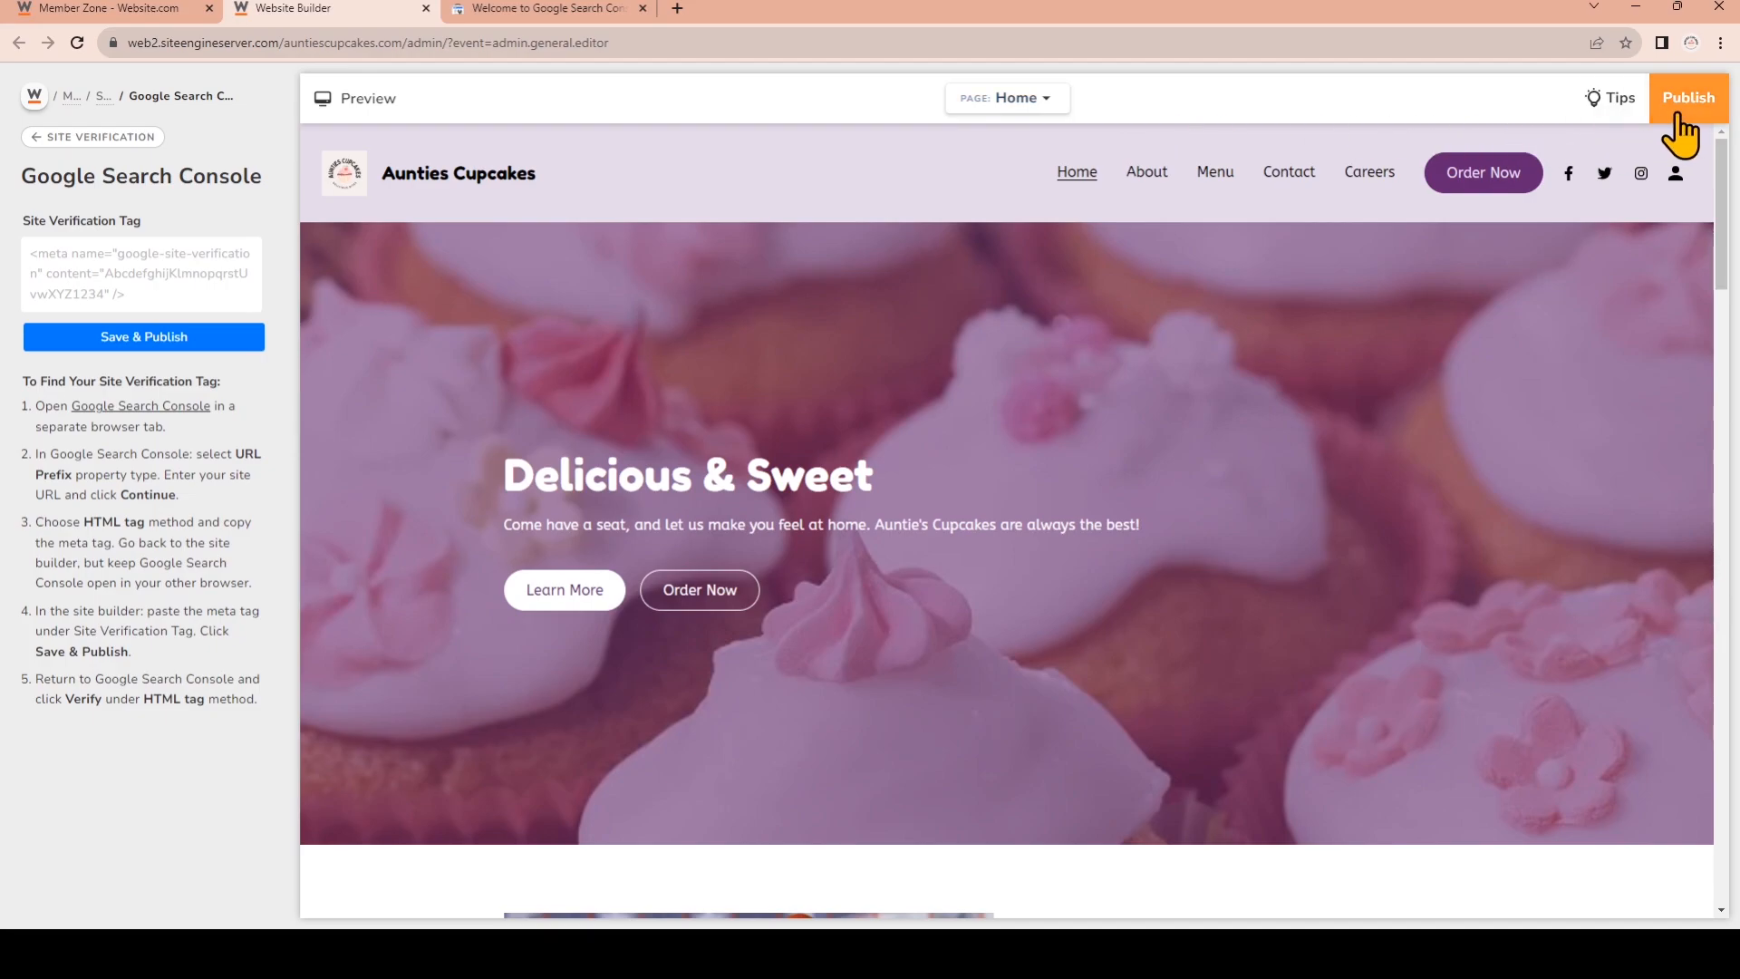
click(1688, 98)
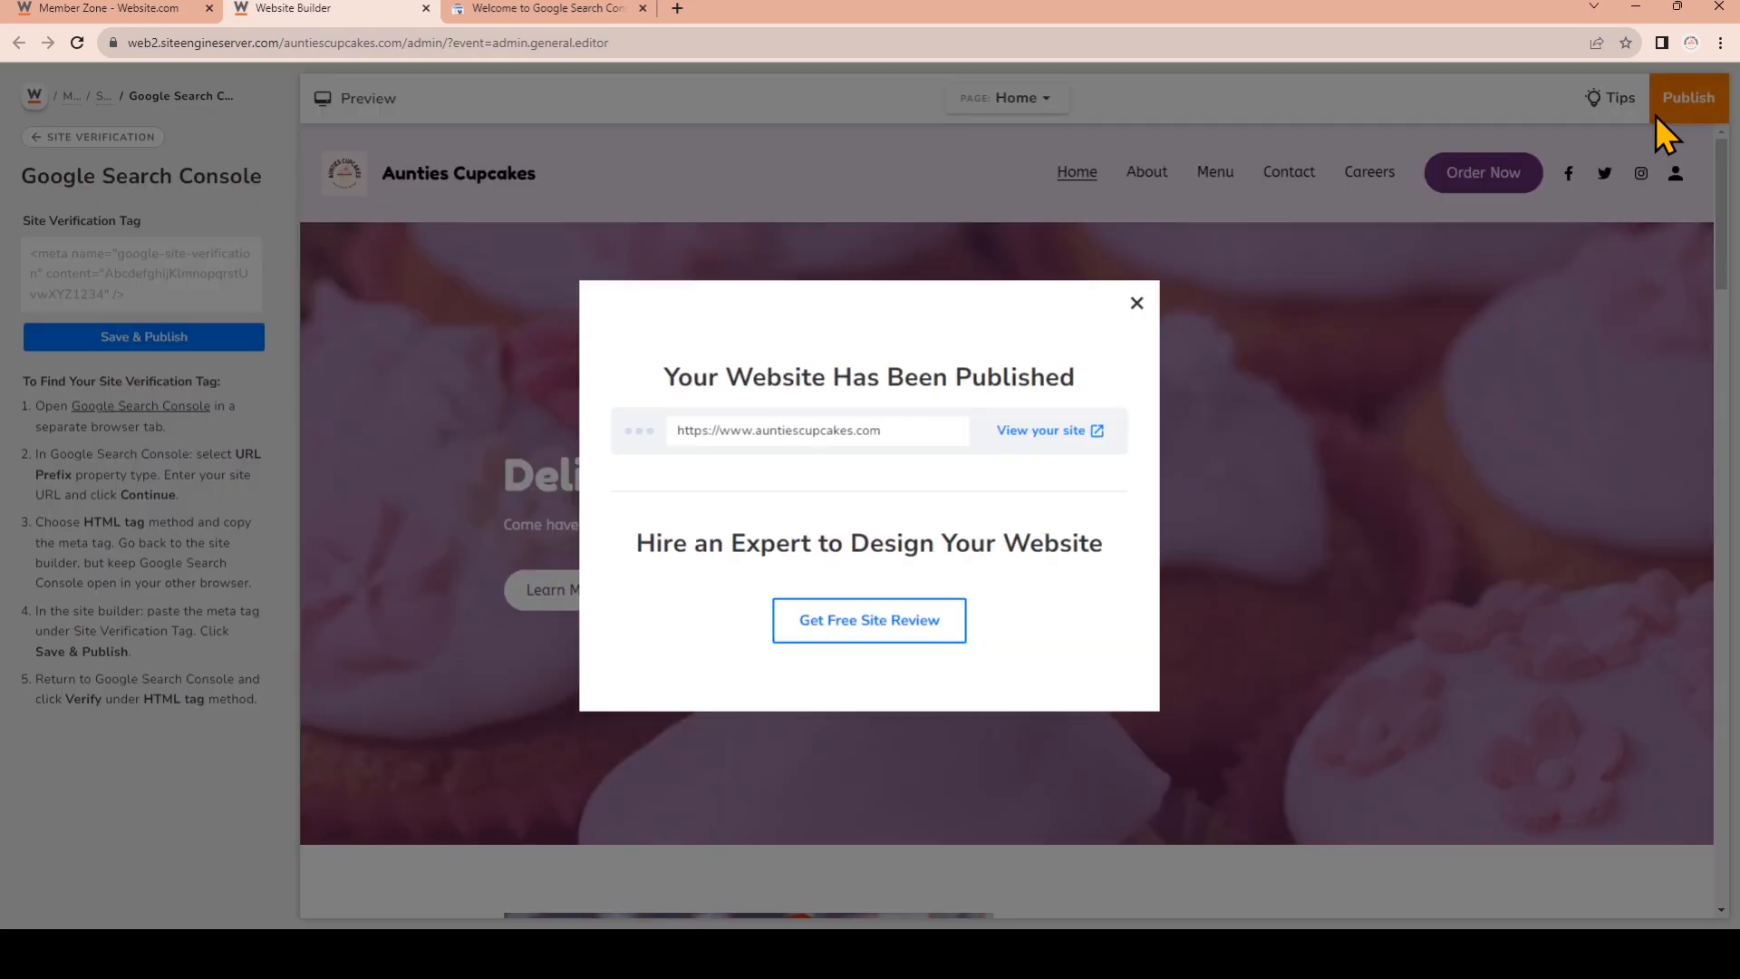
mouse_move(910, 455)
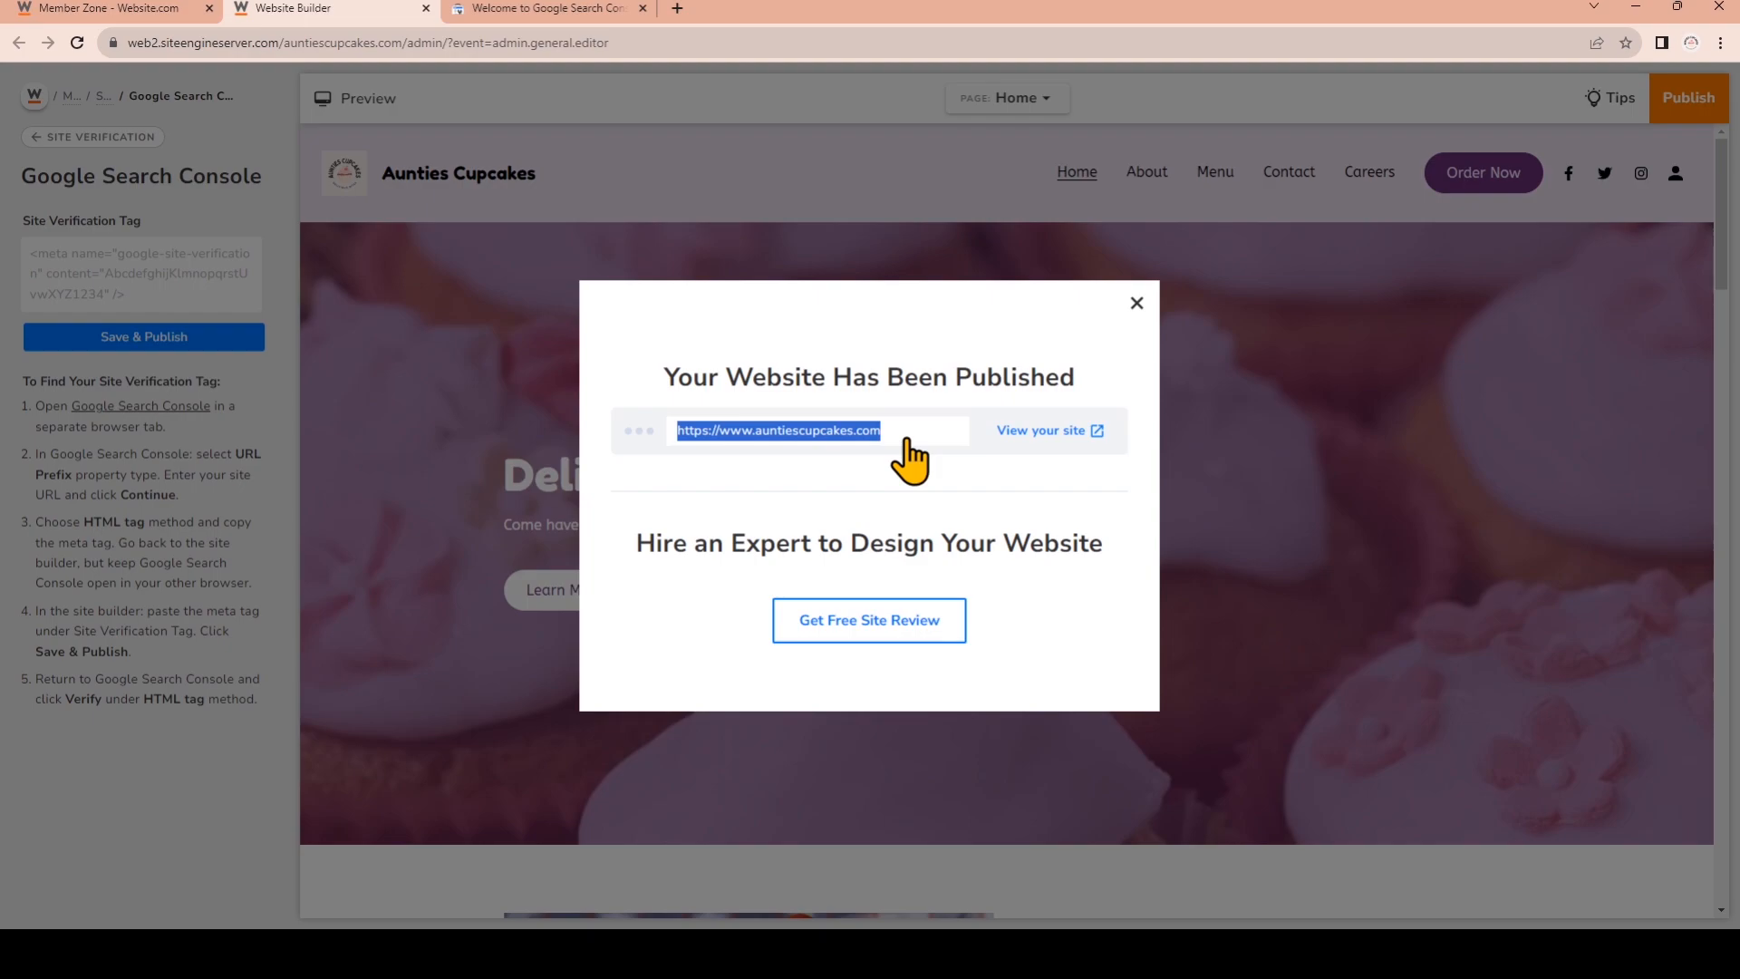
click(544, 9)
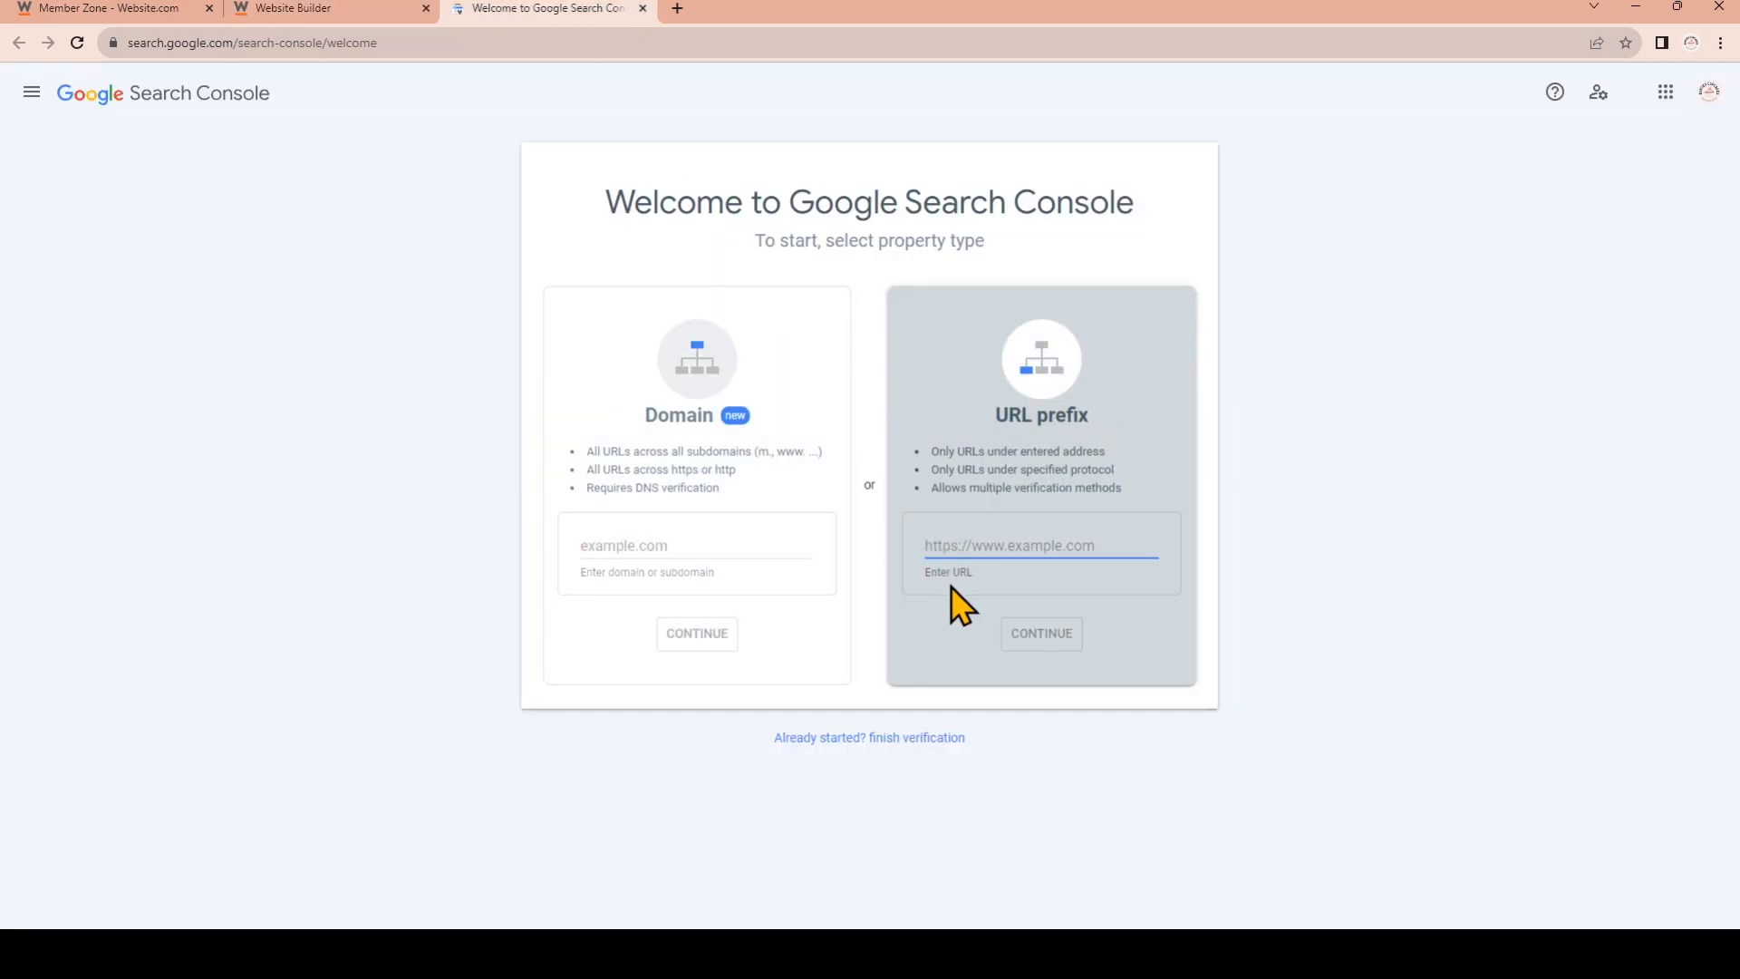
text(https://www.auntiescupcakes.com)
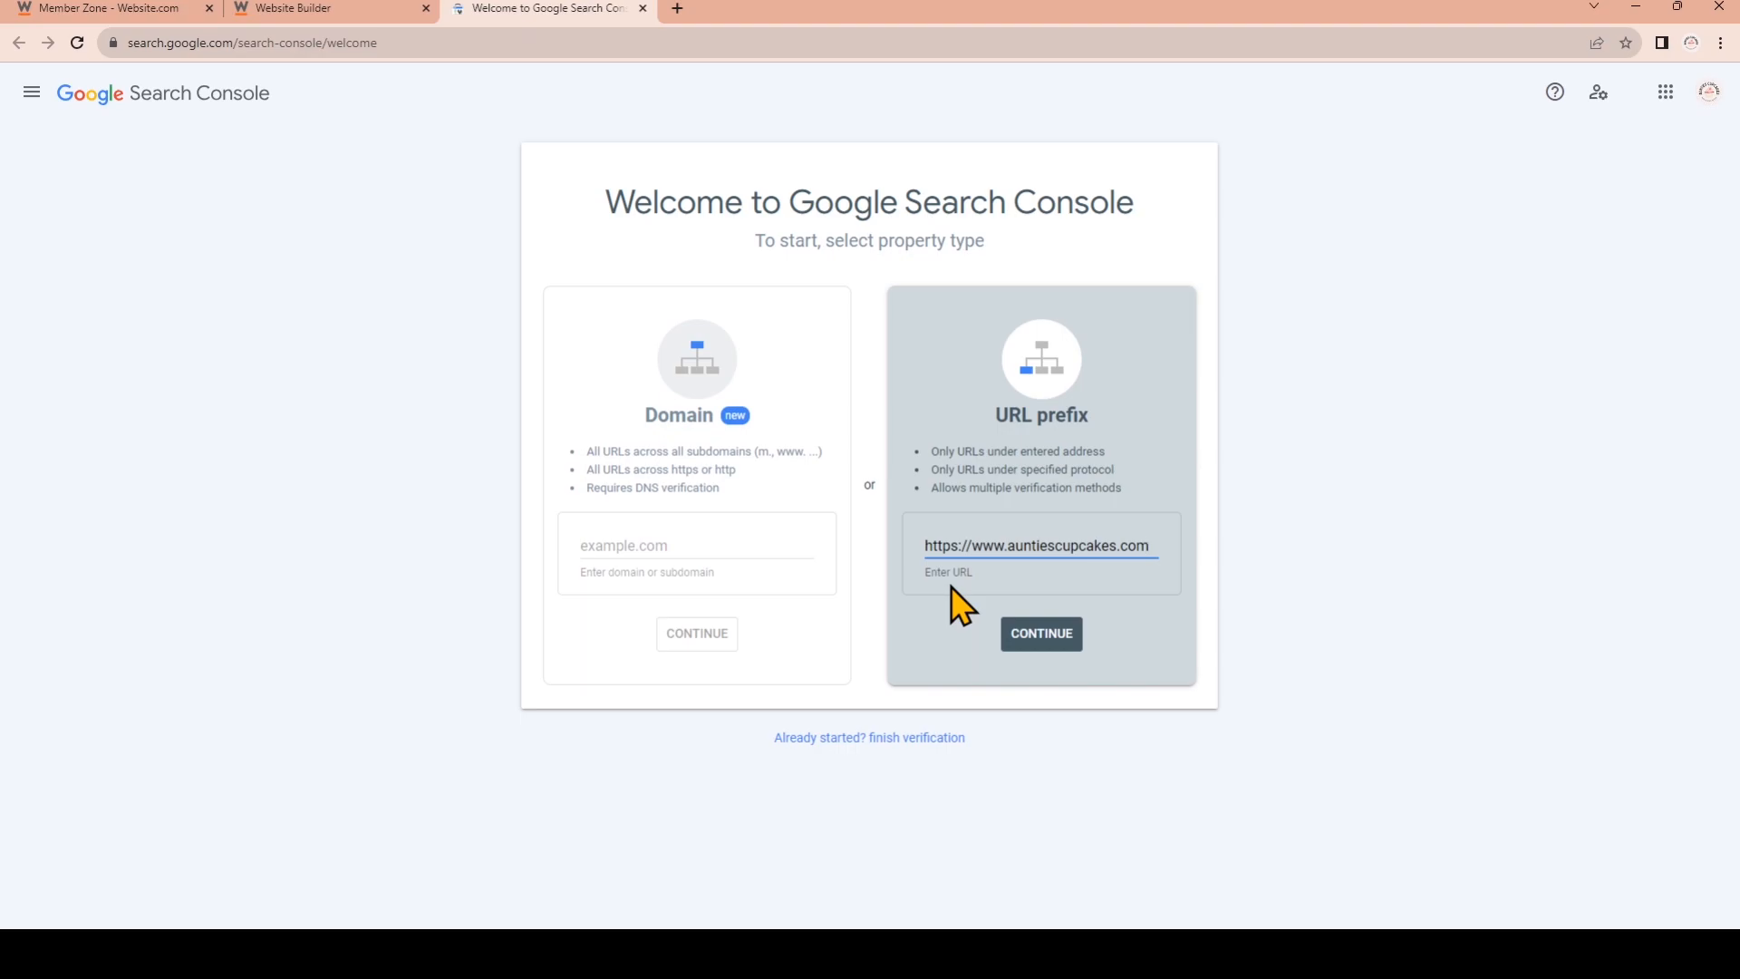
mouse_move(1040, 632)
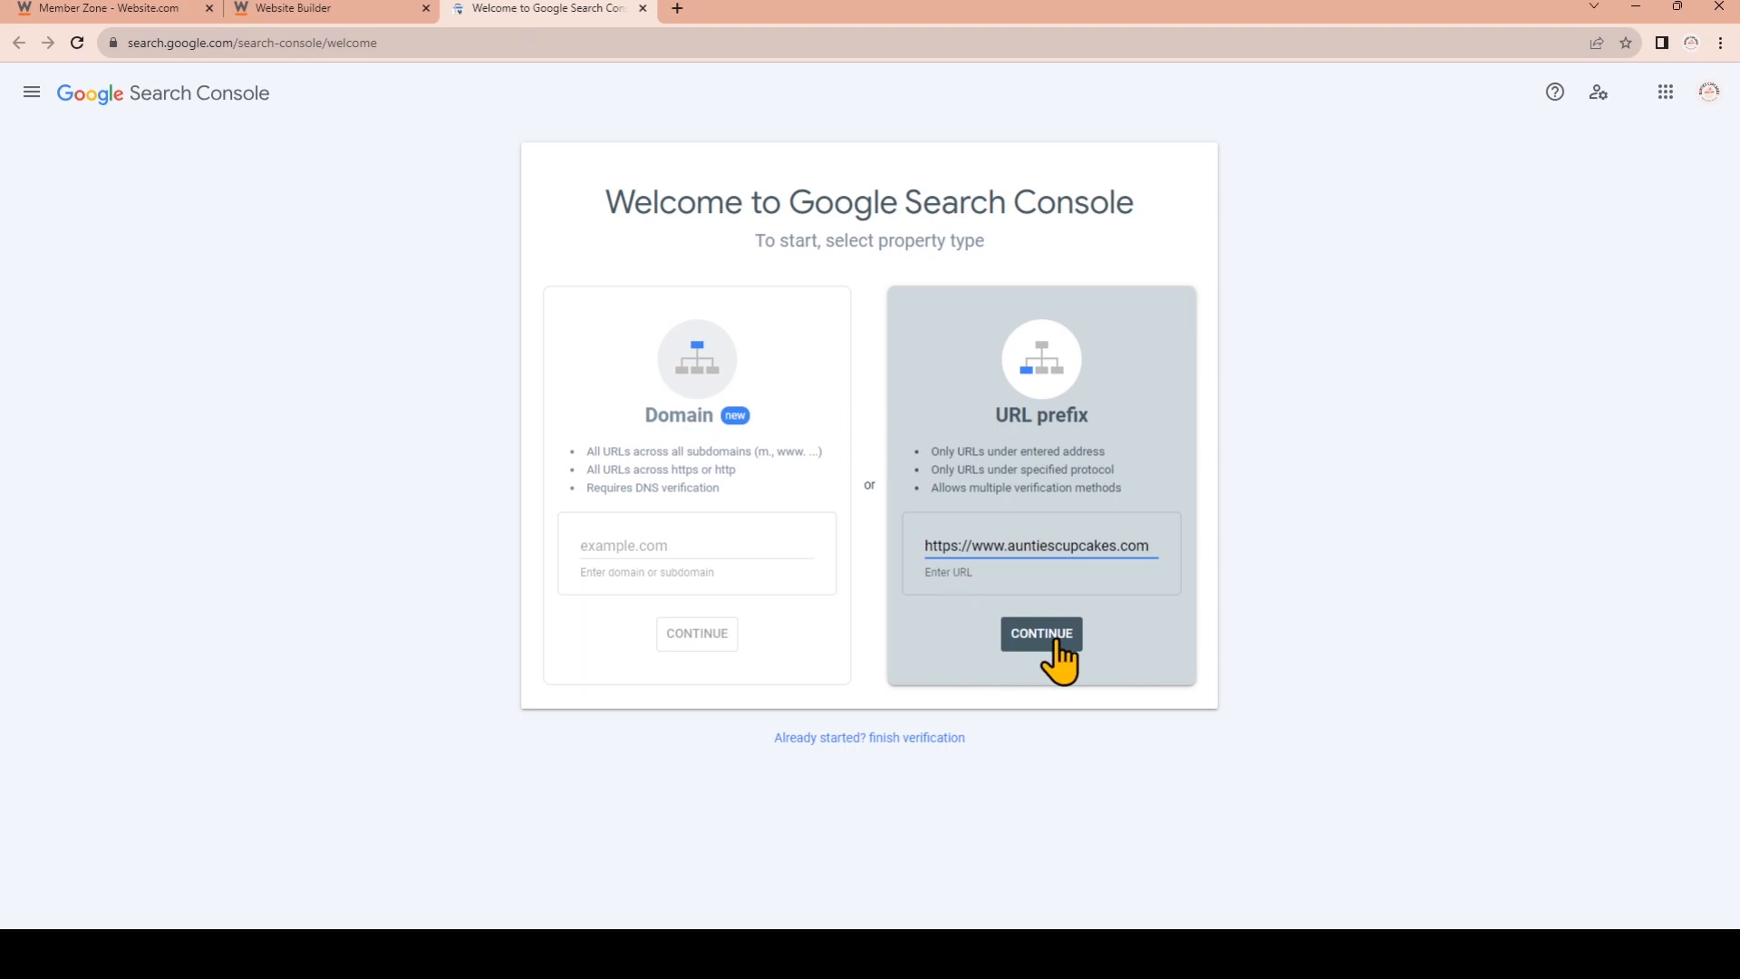
click(1040, 632)
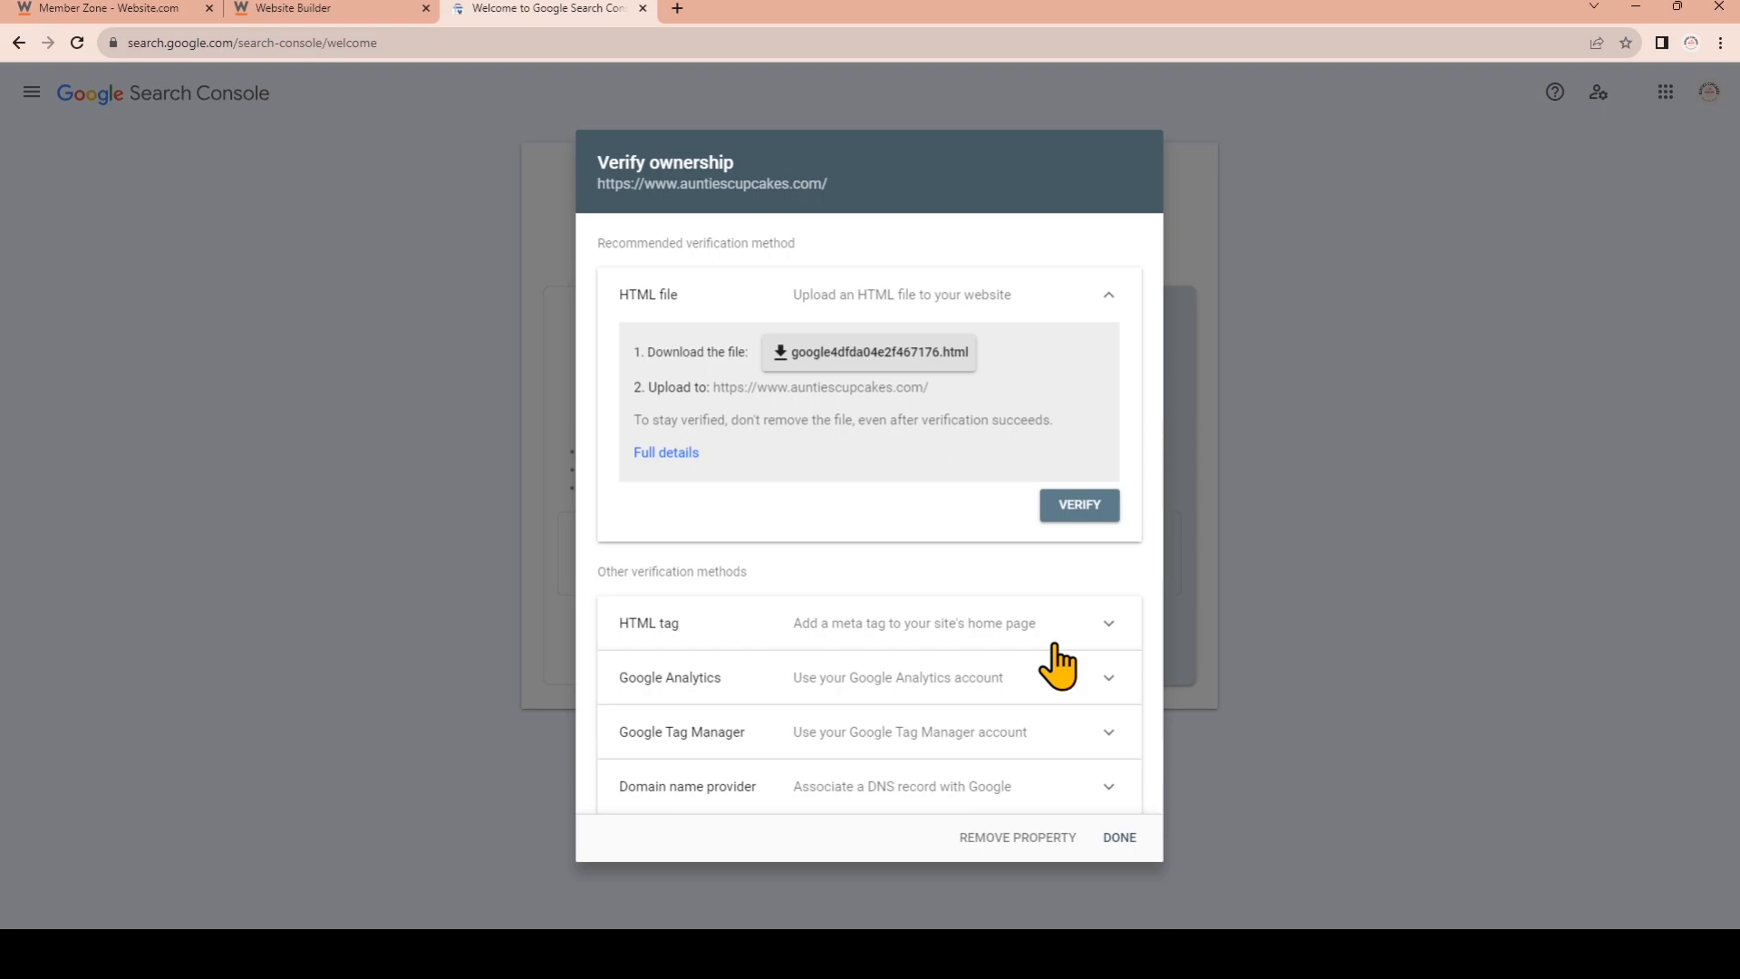
mouse_move(992, 633)
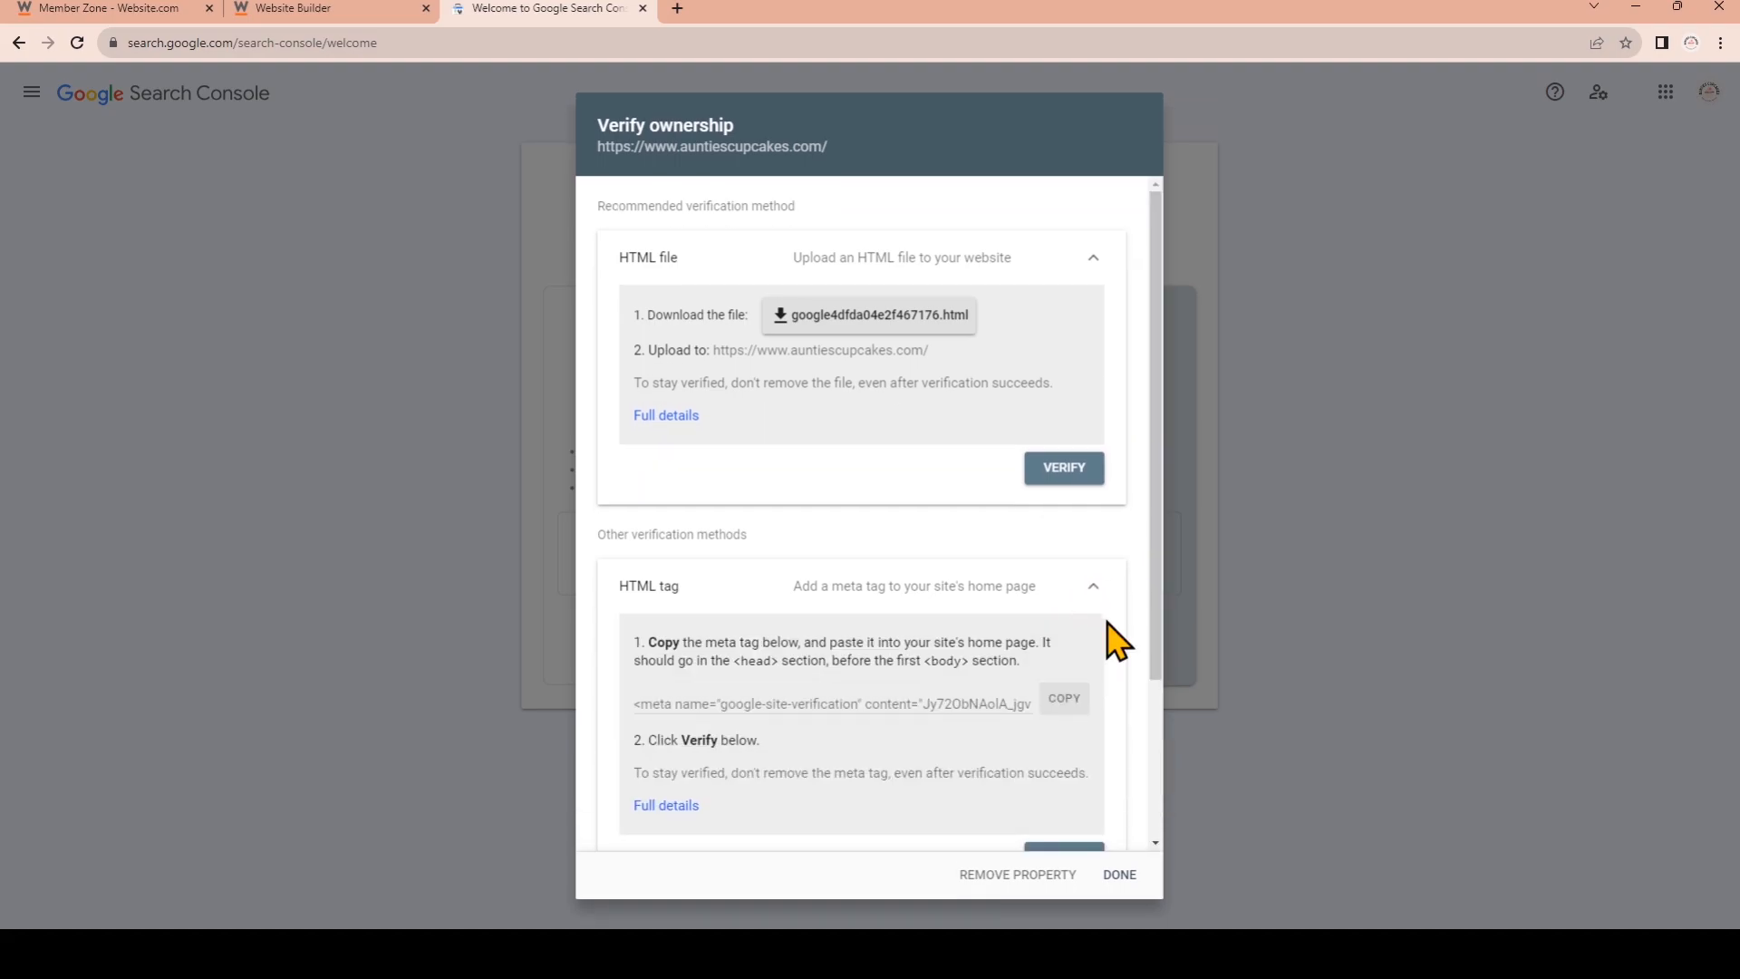
mouse_move(1055, 744)
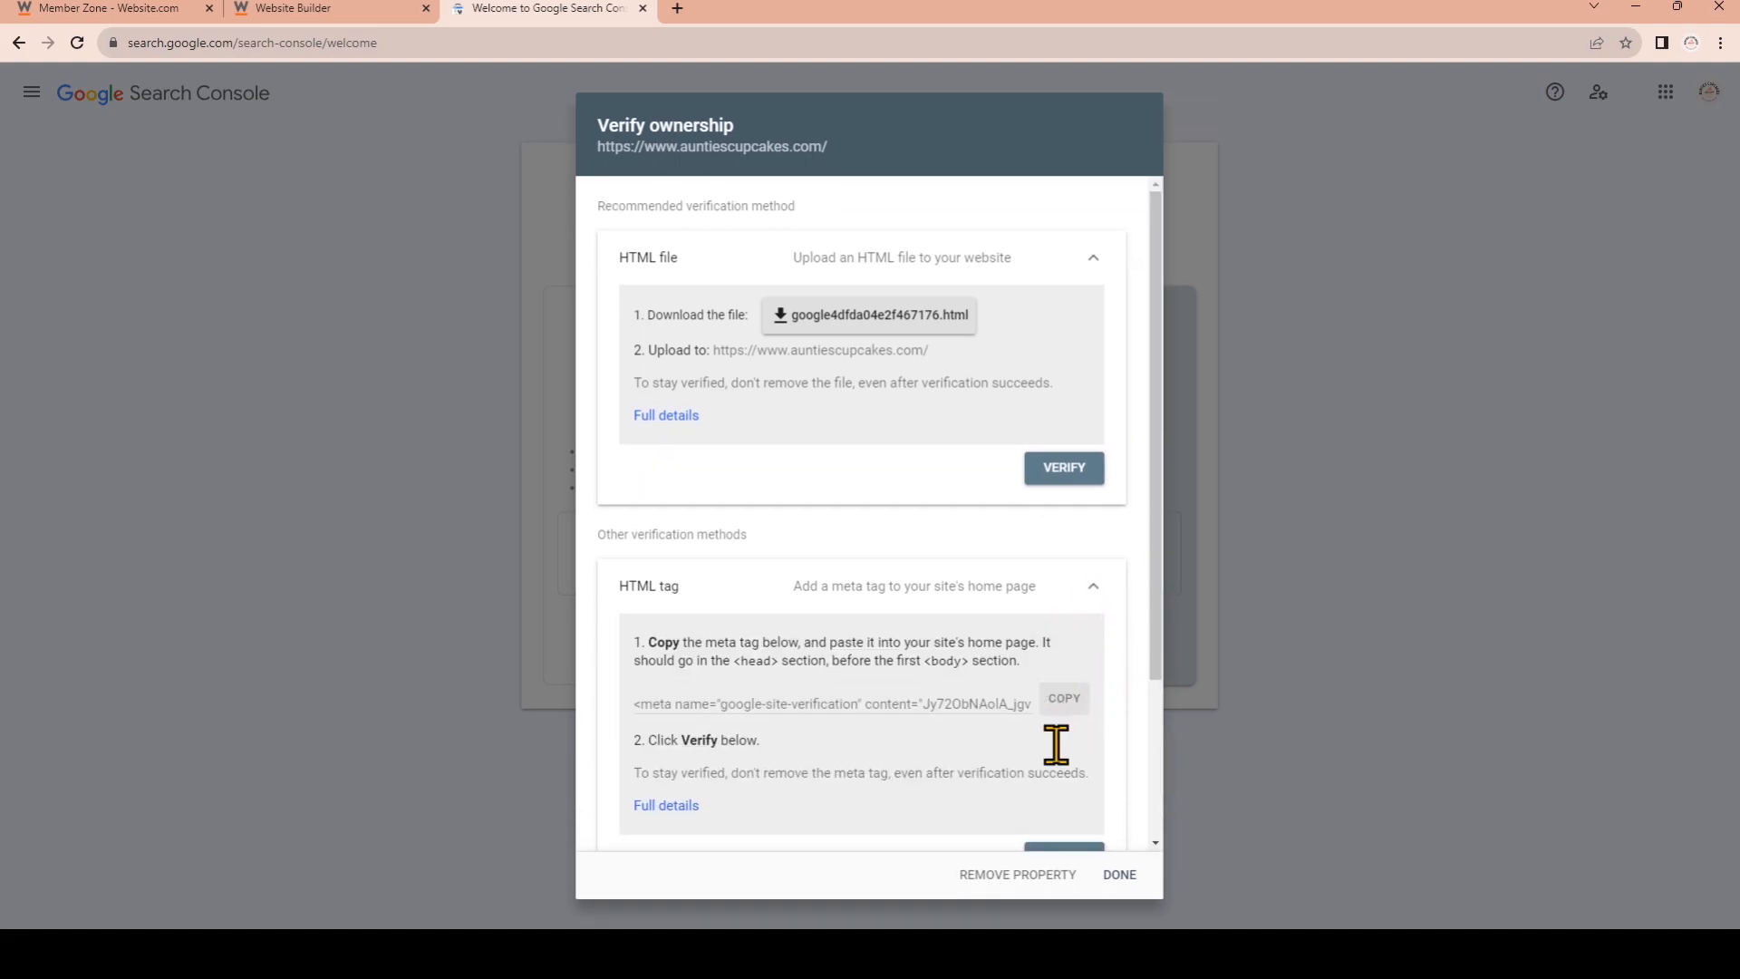
mouse_move(1026, 710)
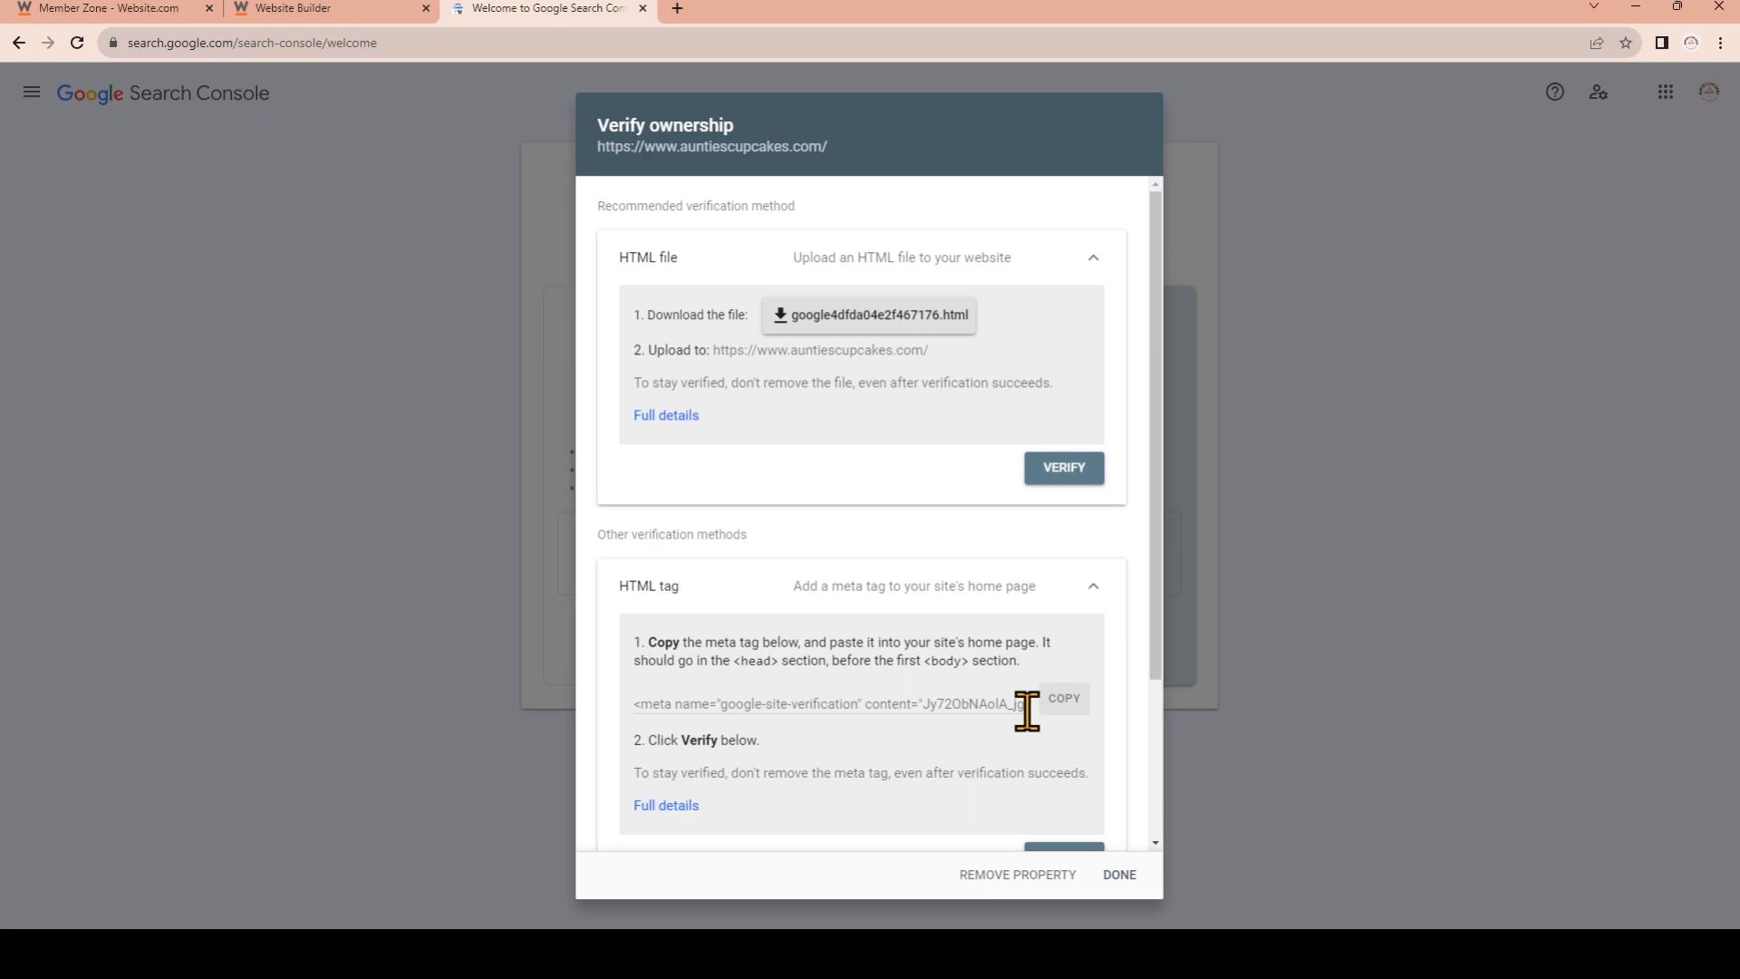
Copy the site-verification meta tag from the HTML tag verification method
scroll(down, 3)
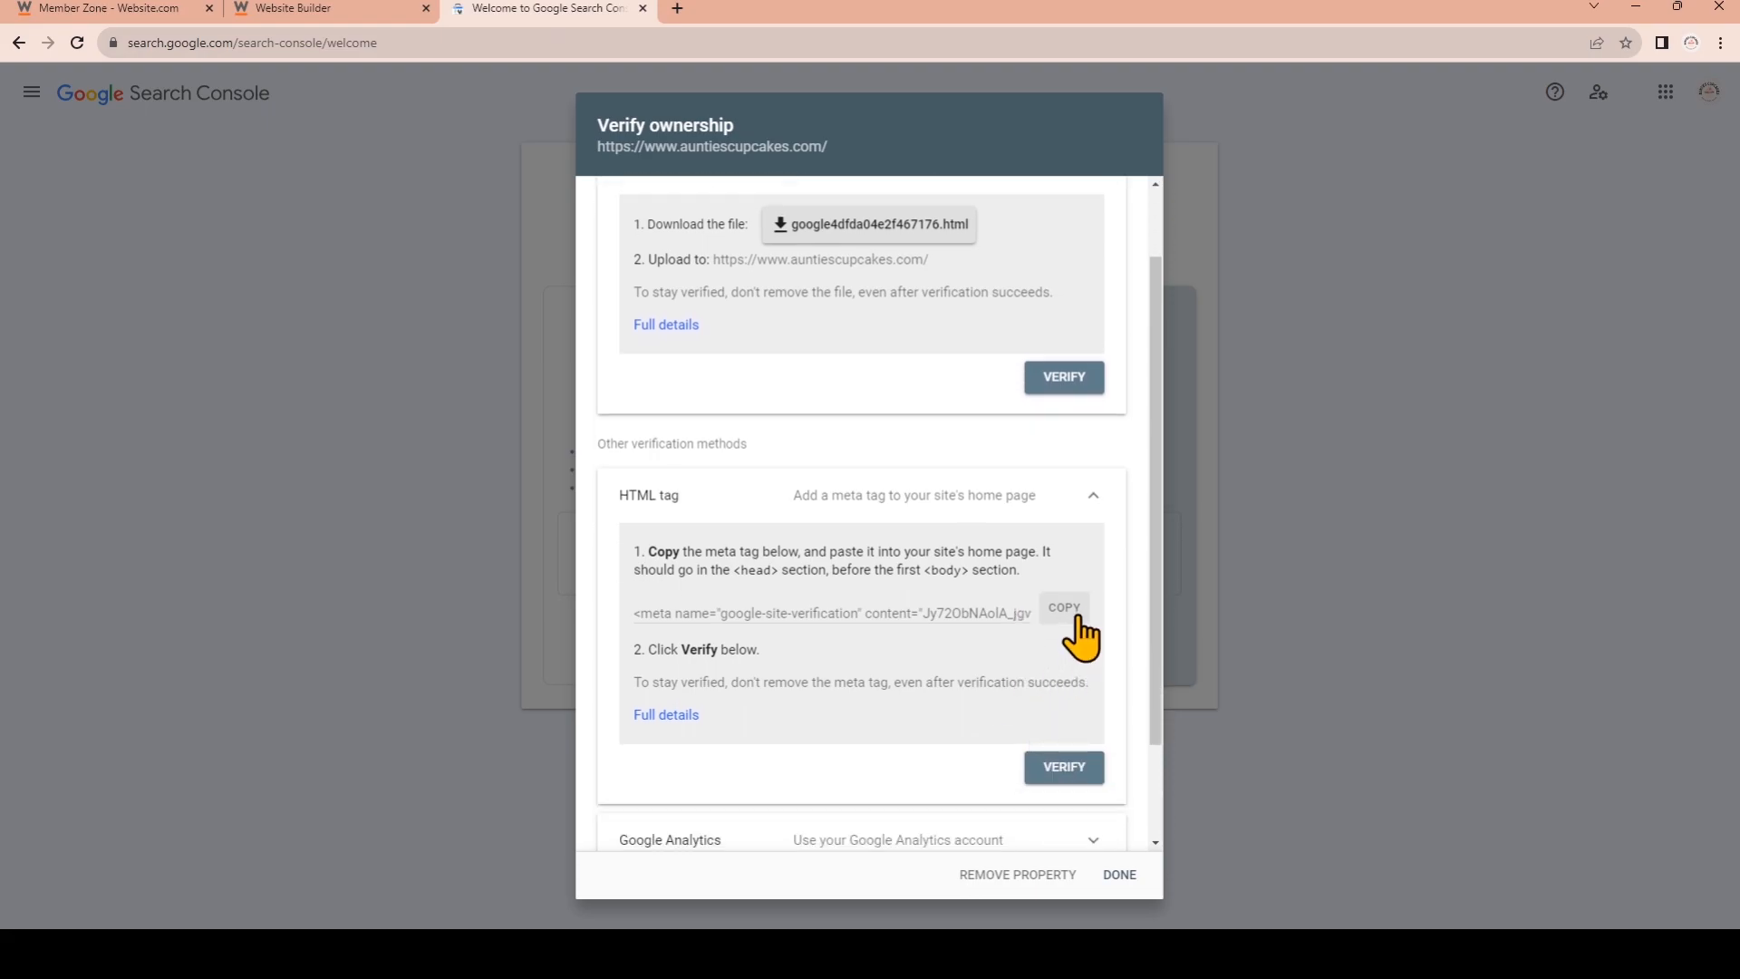
click(1062, 607)
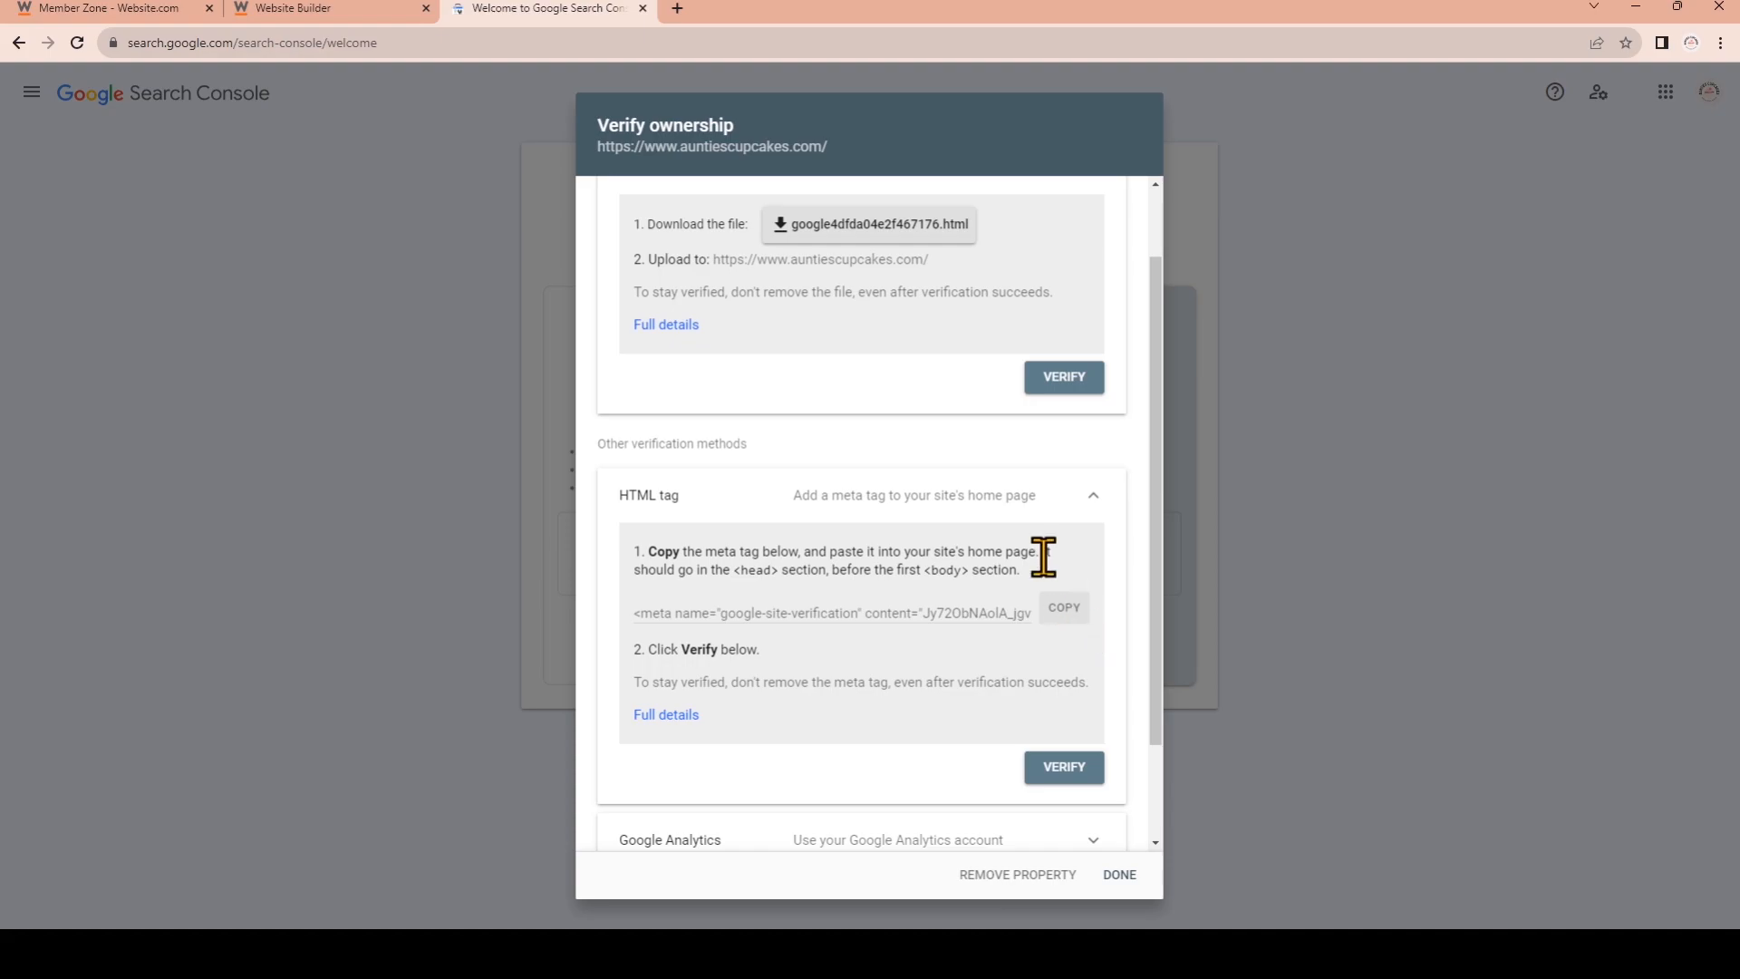
Paste the google-site-verification meta tag into the Site Verification Tag field and save & publish
click(310, 9)
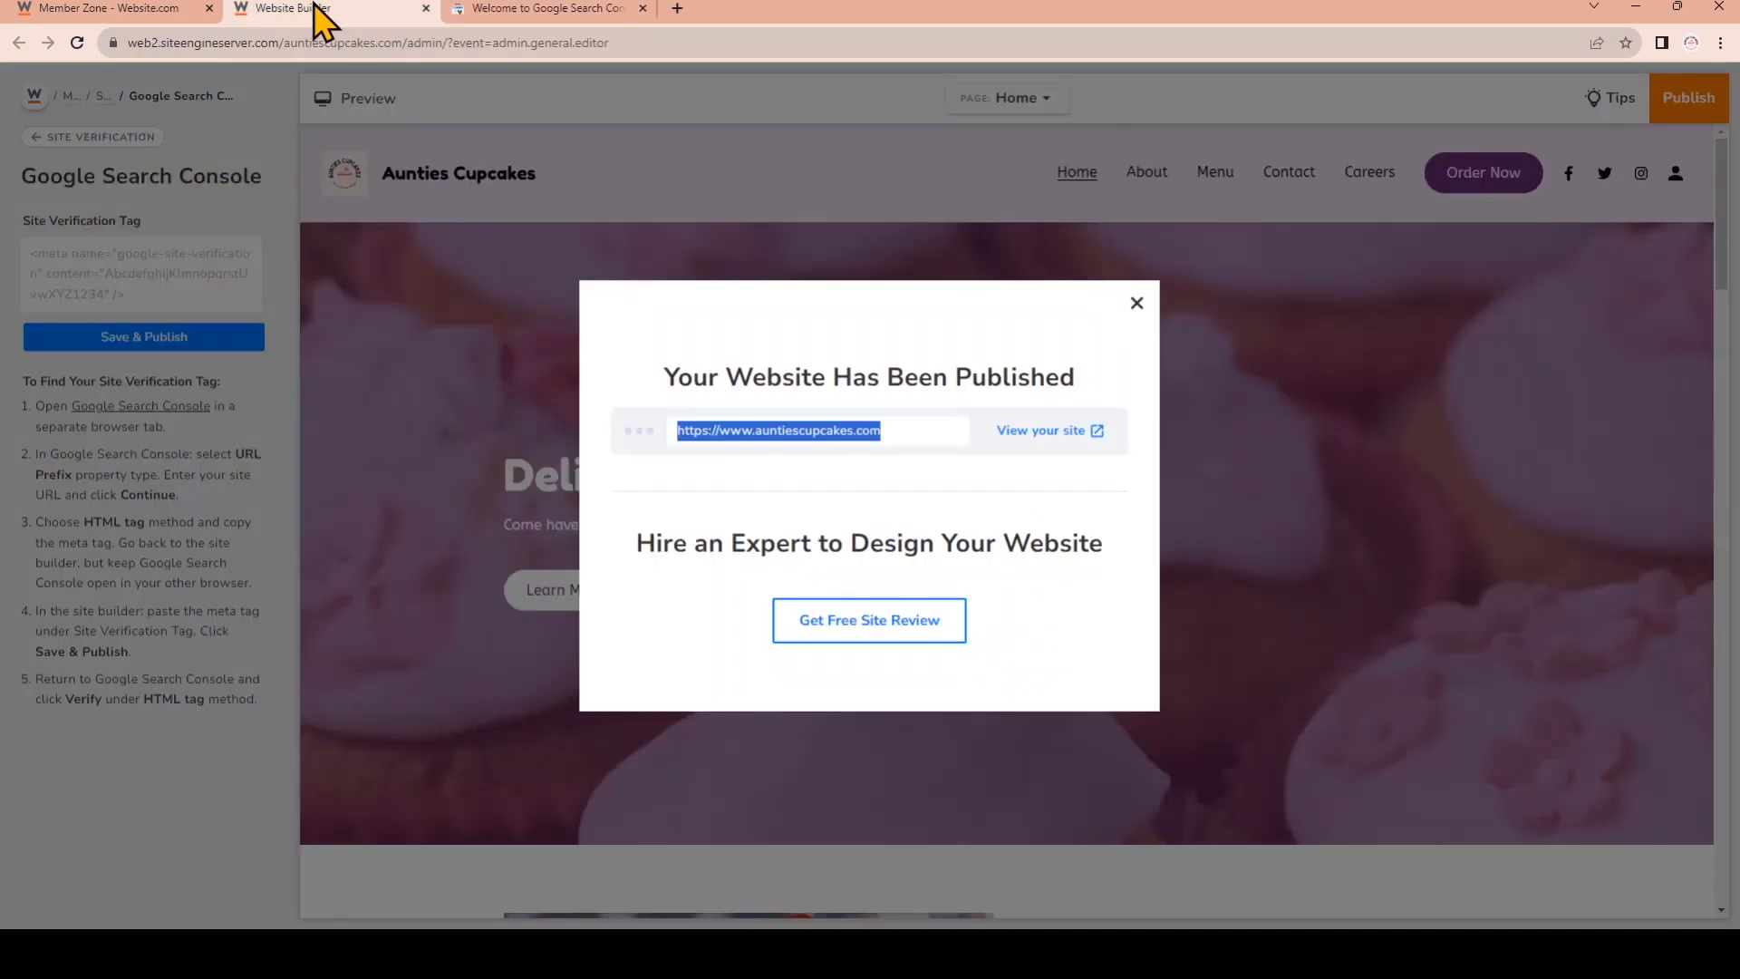
click(1134, 302)
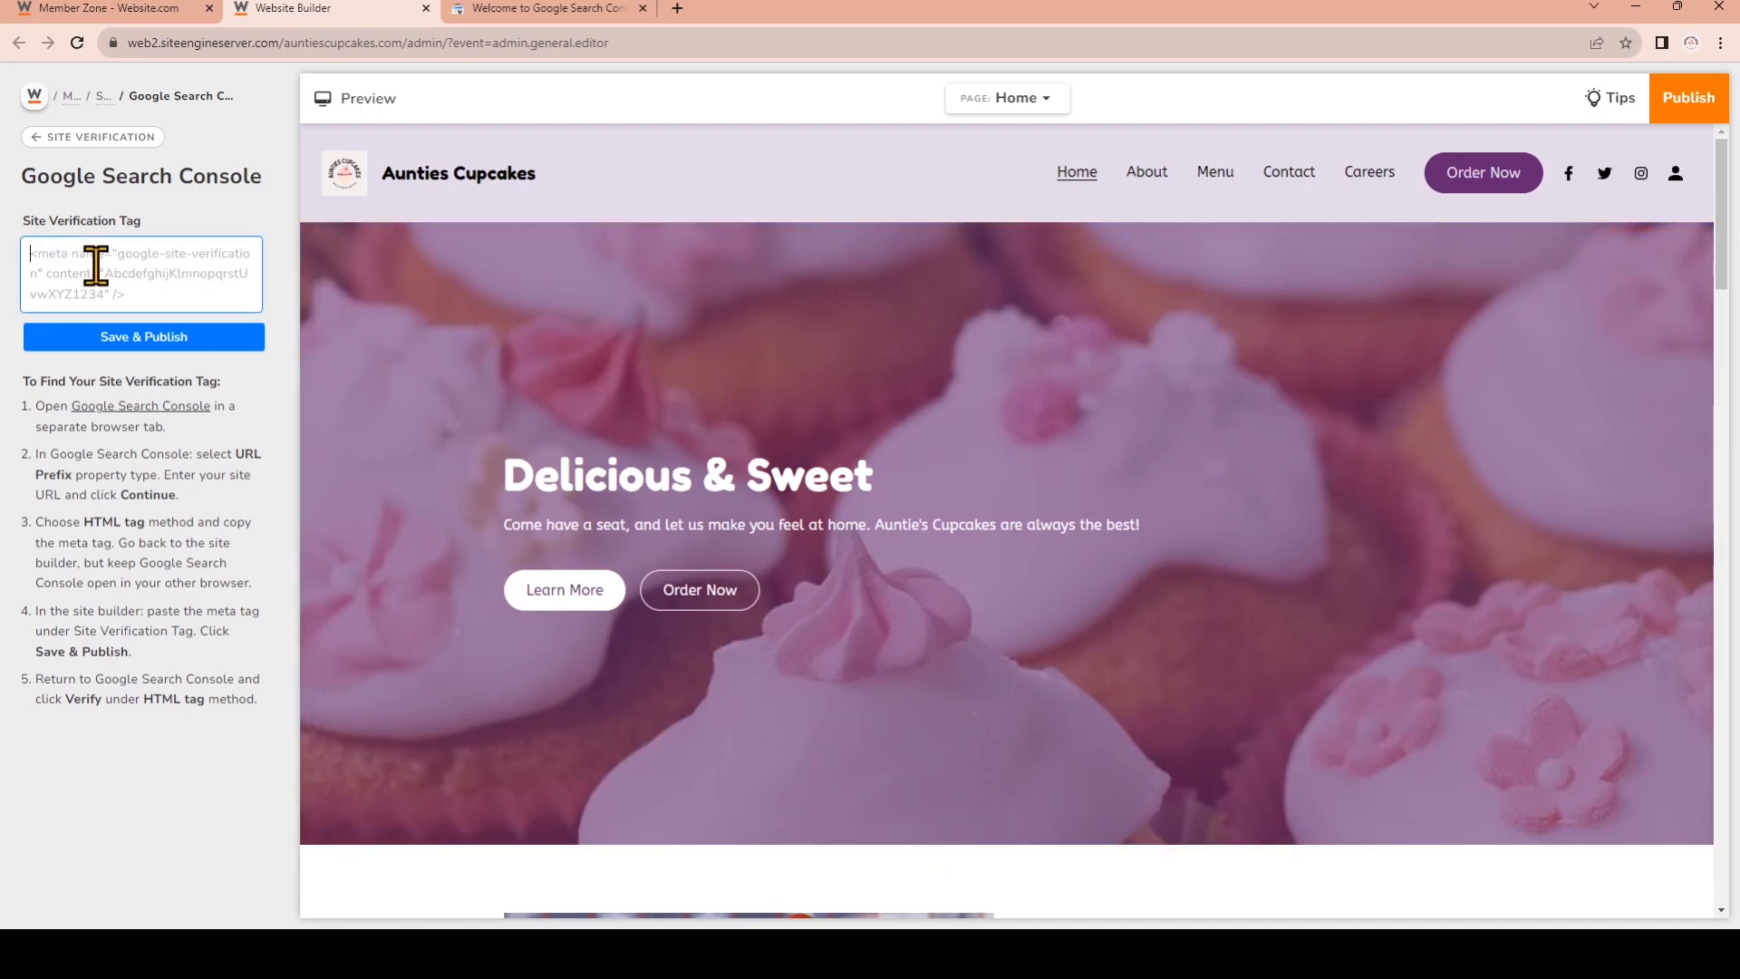
text(<meta name="google-site-verification" content="Jy72ObNAolA_jgvwTEdnlv0R1KQ9R58XXFfSzy2SDq8" />)
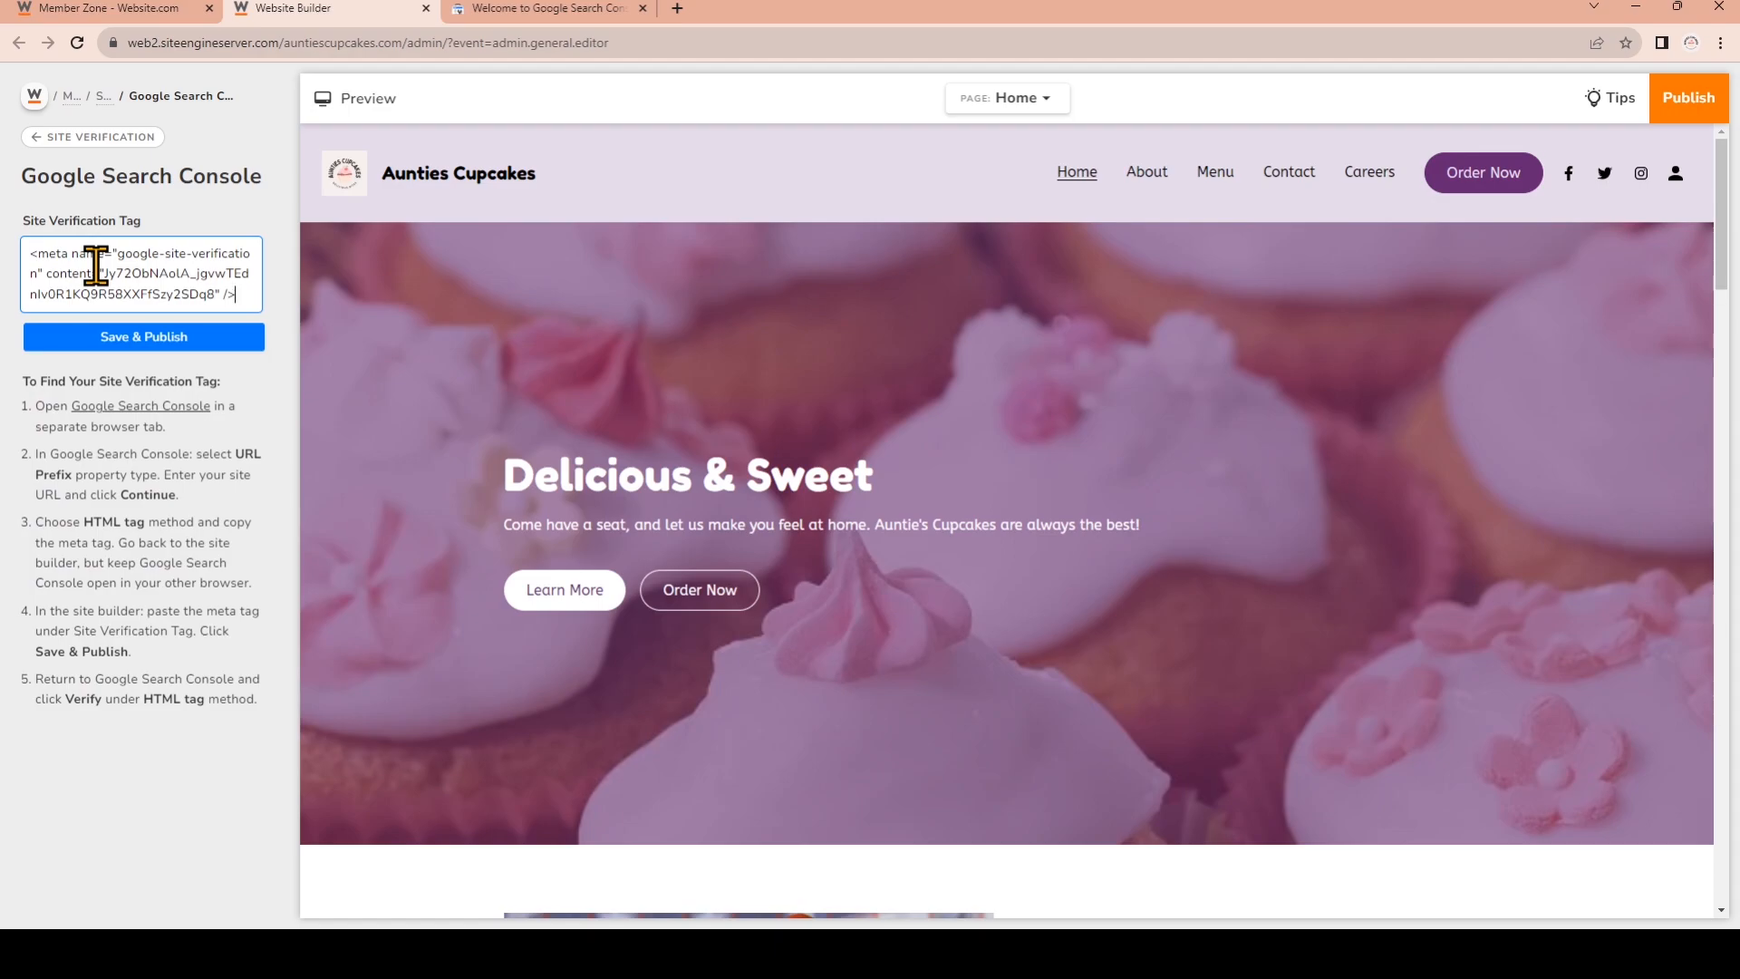
click(143, 337)
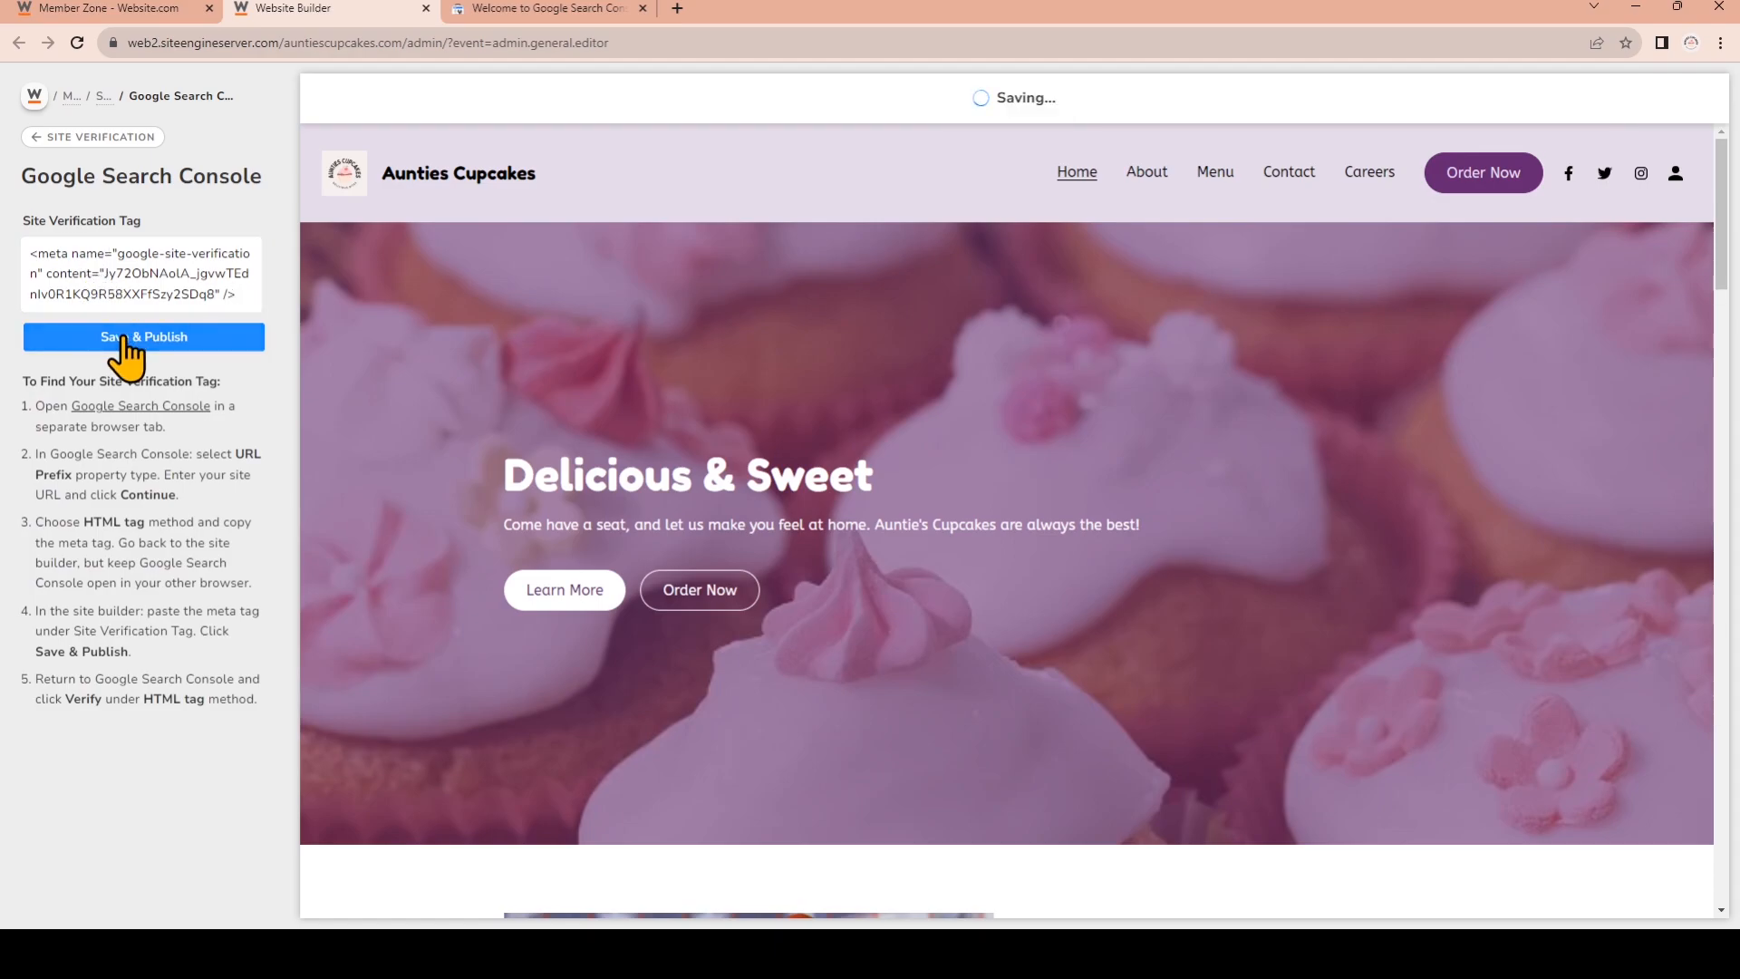
click(141, 337)
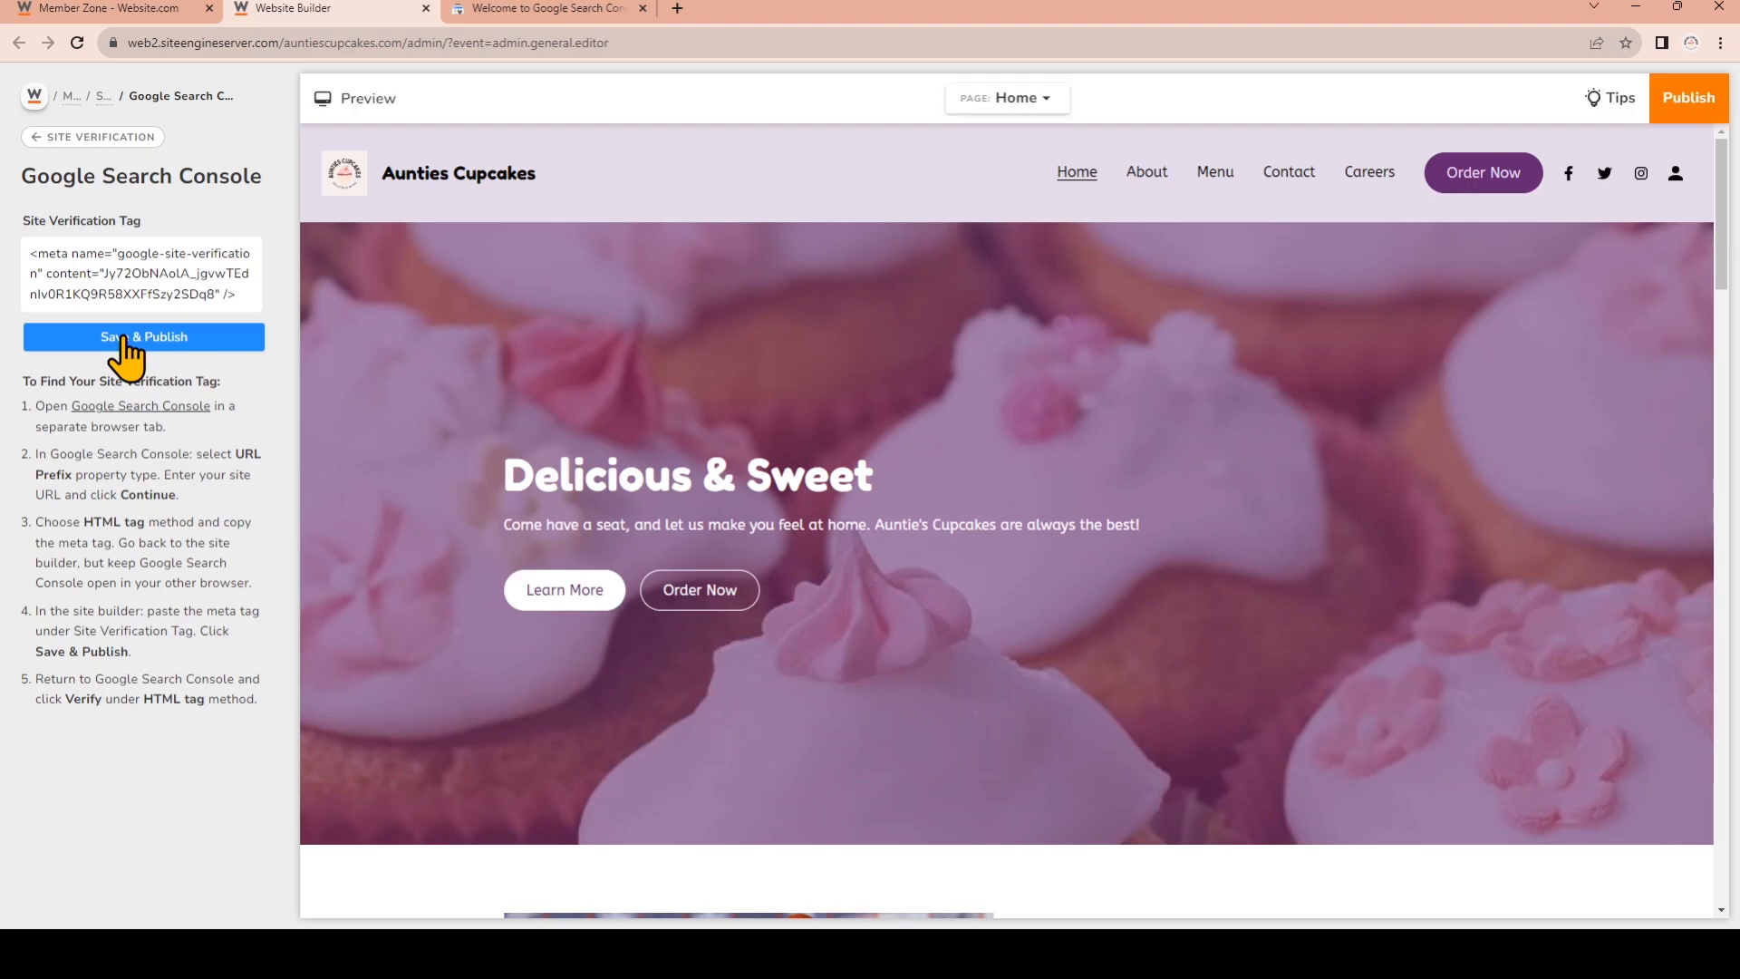
mouse_move(125, 353)
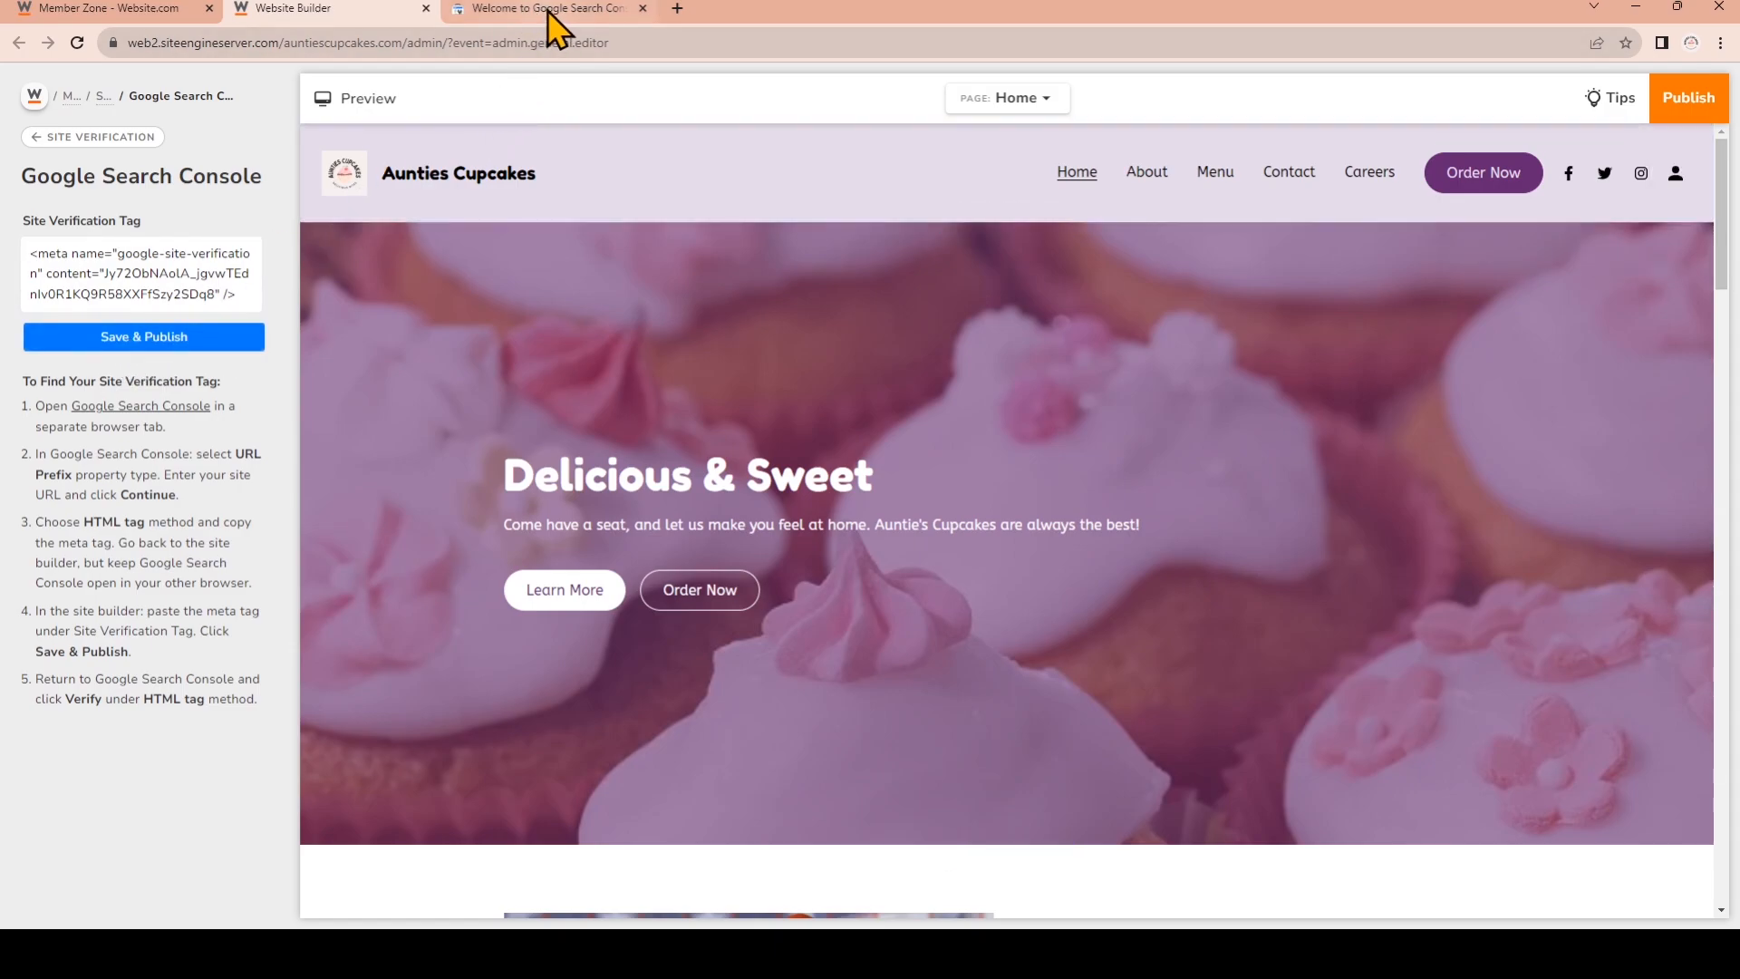
Verify ownership of auntiescupcakes.com with the HTML tag method and go to the property
click(544, 9)
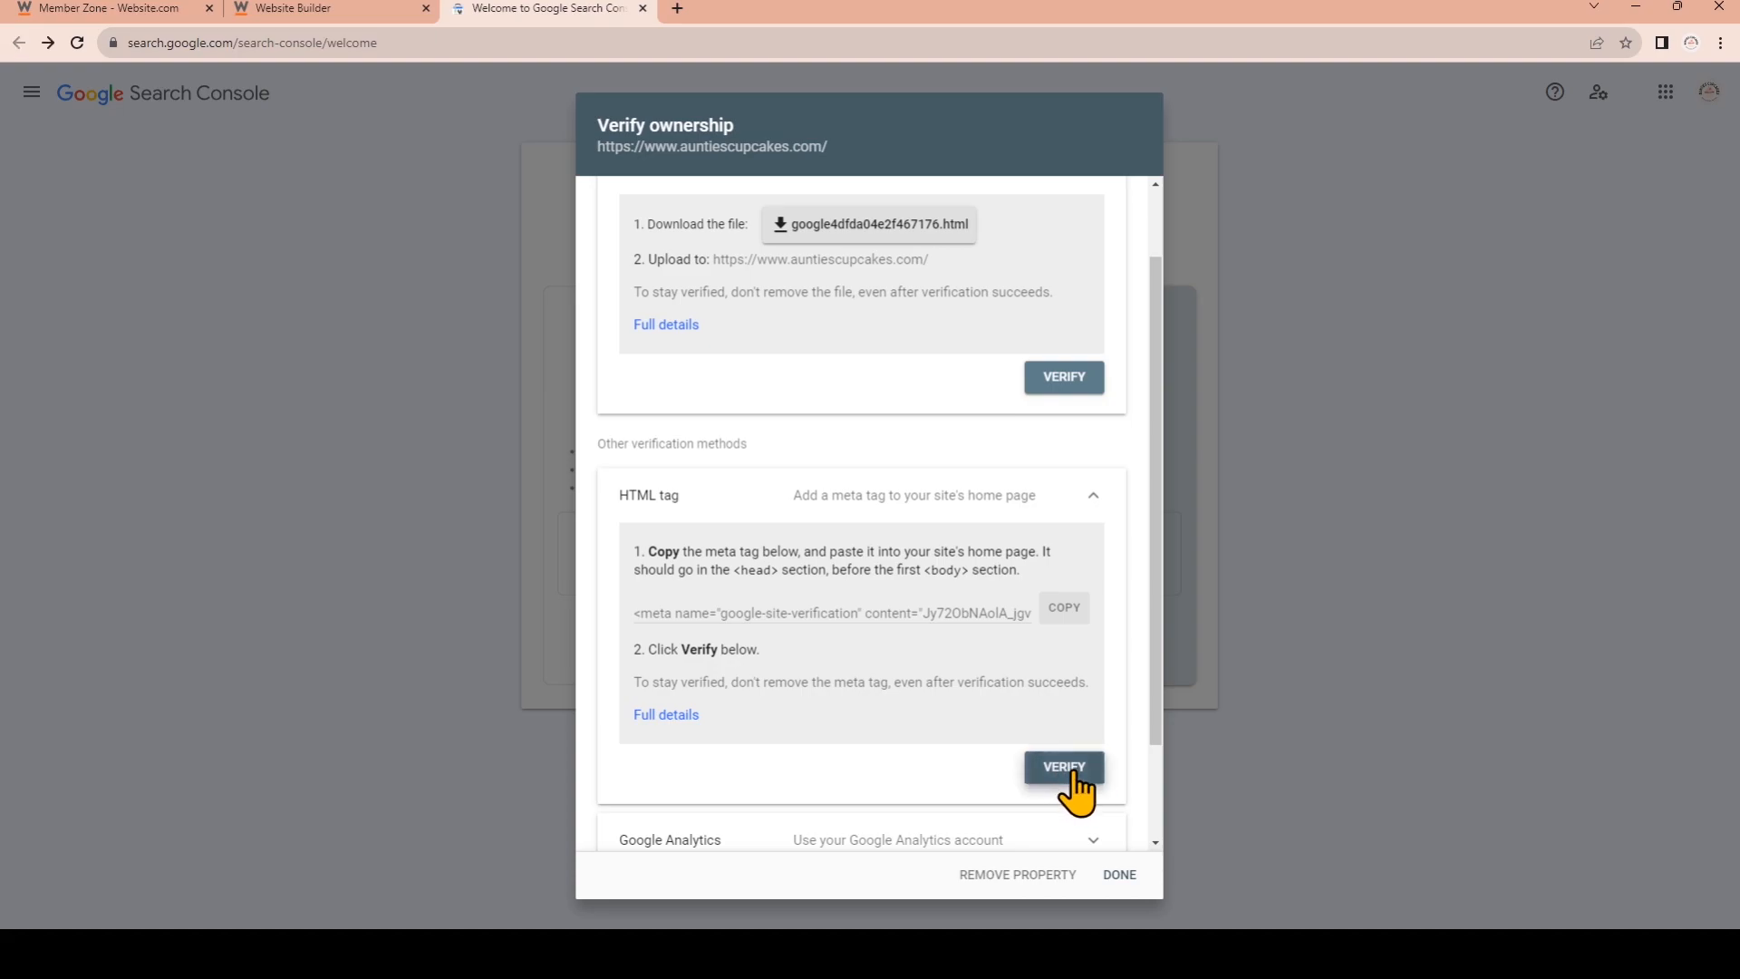
click(1061, 766)
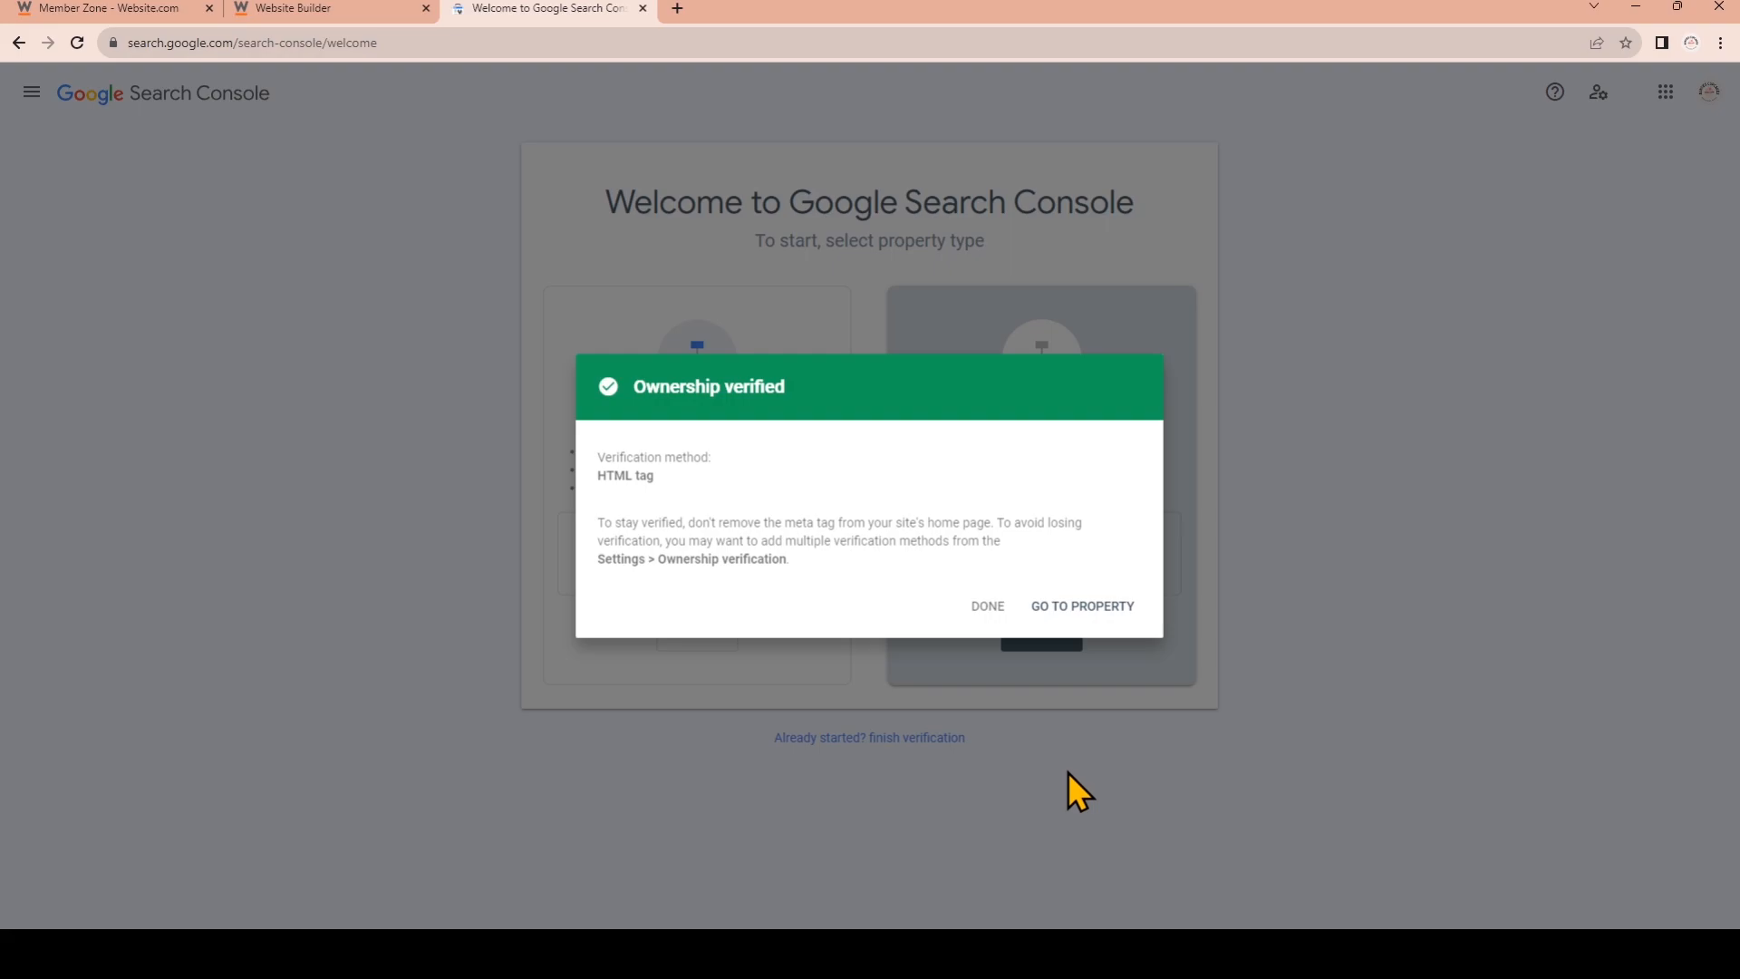
mouse_move(986, 605)
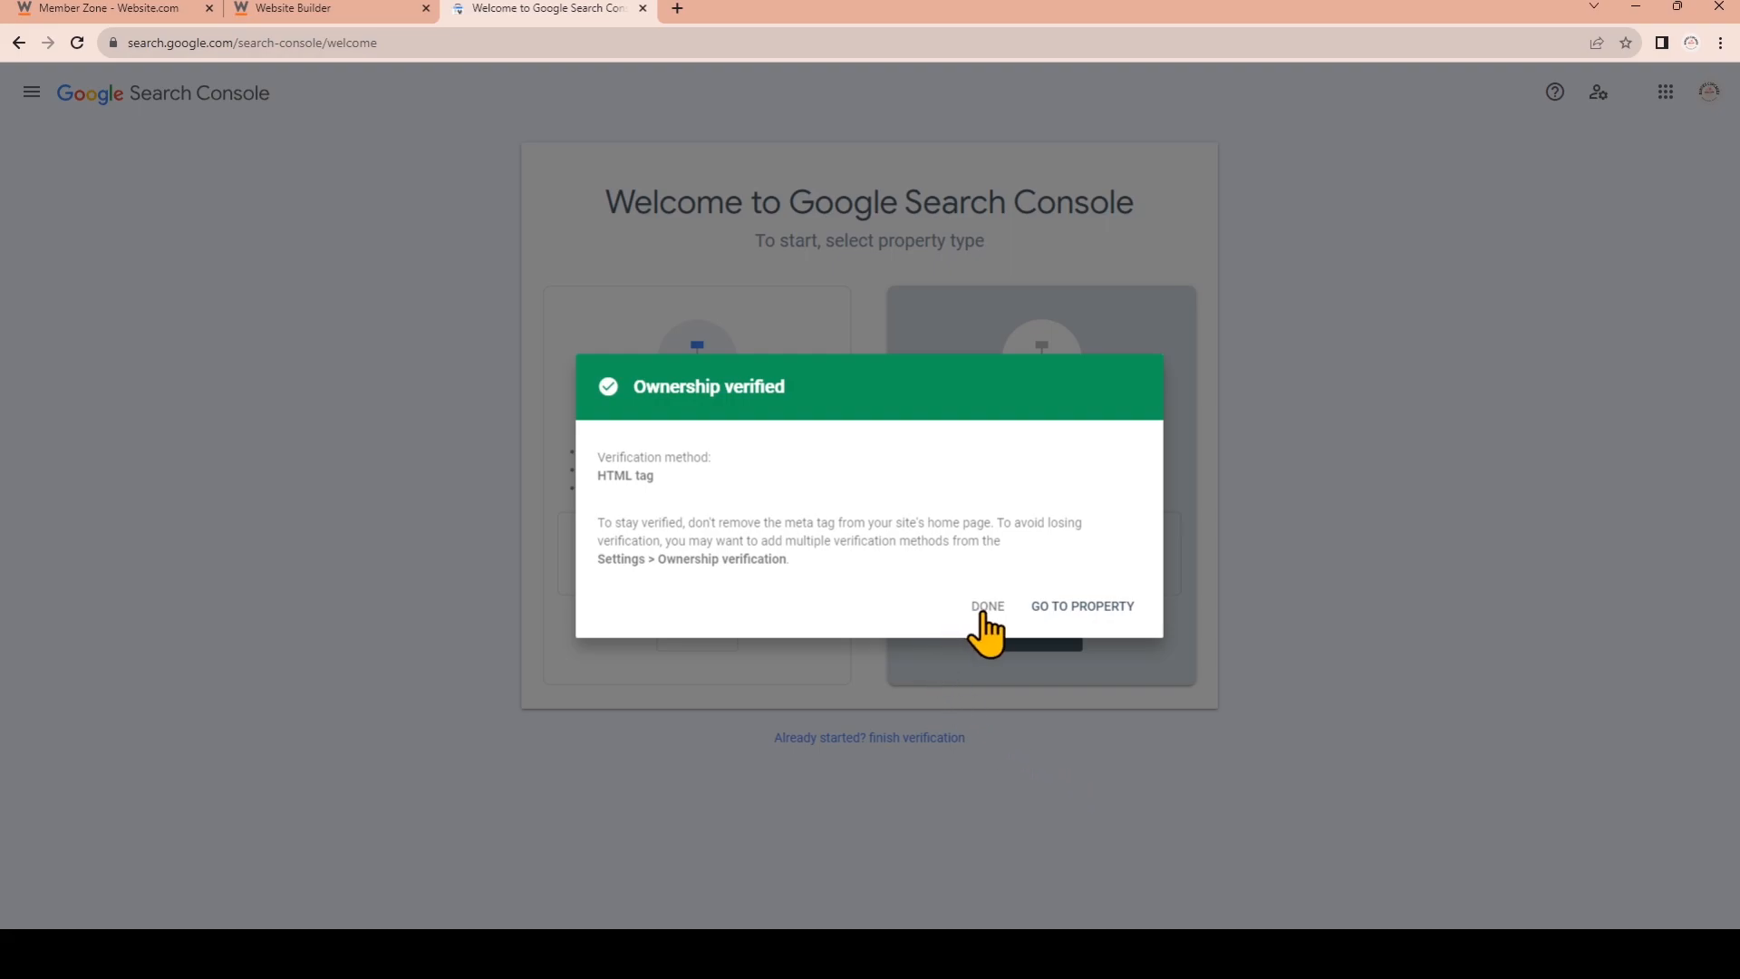
mouse_move(1054, 622)
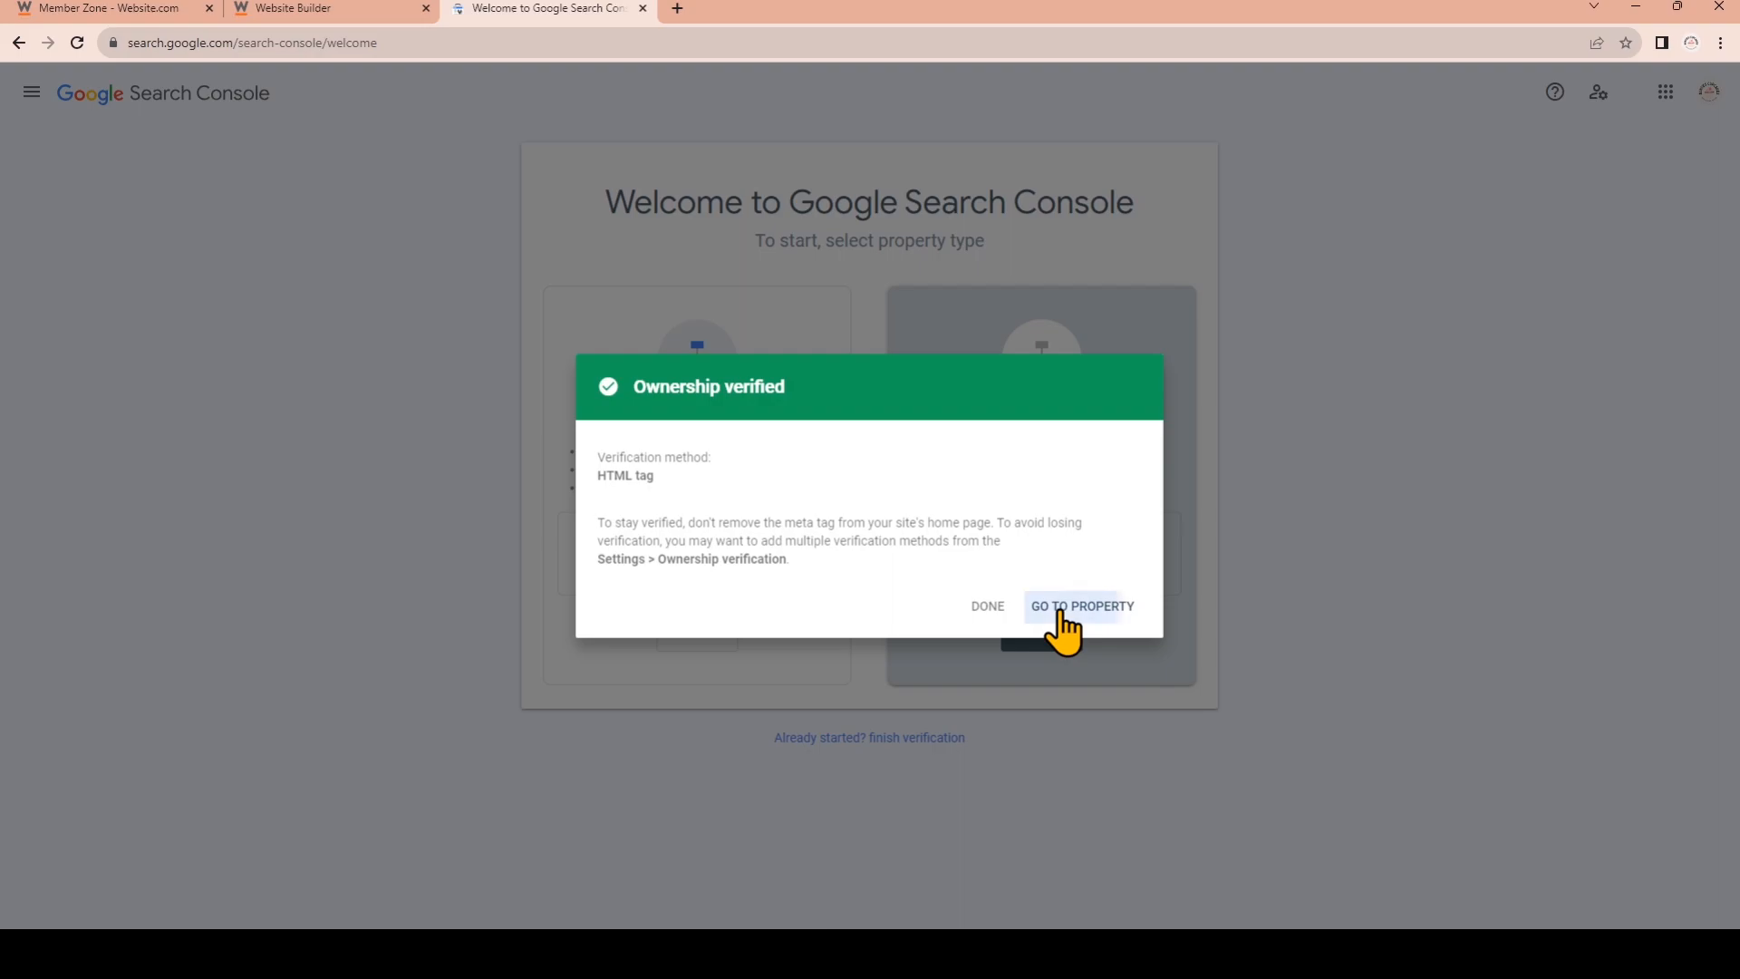
click(1080, 606)
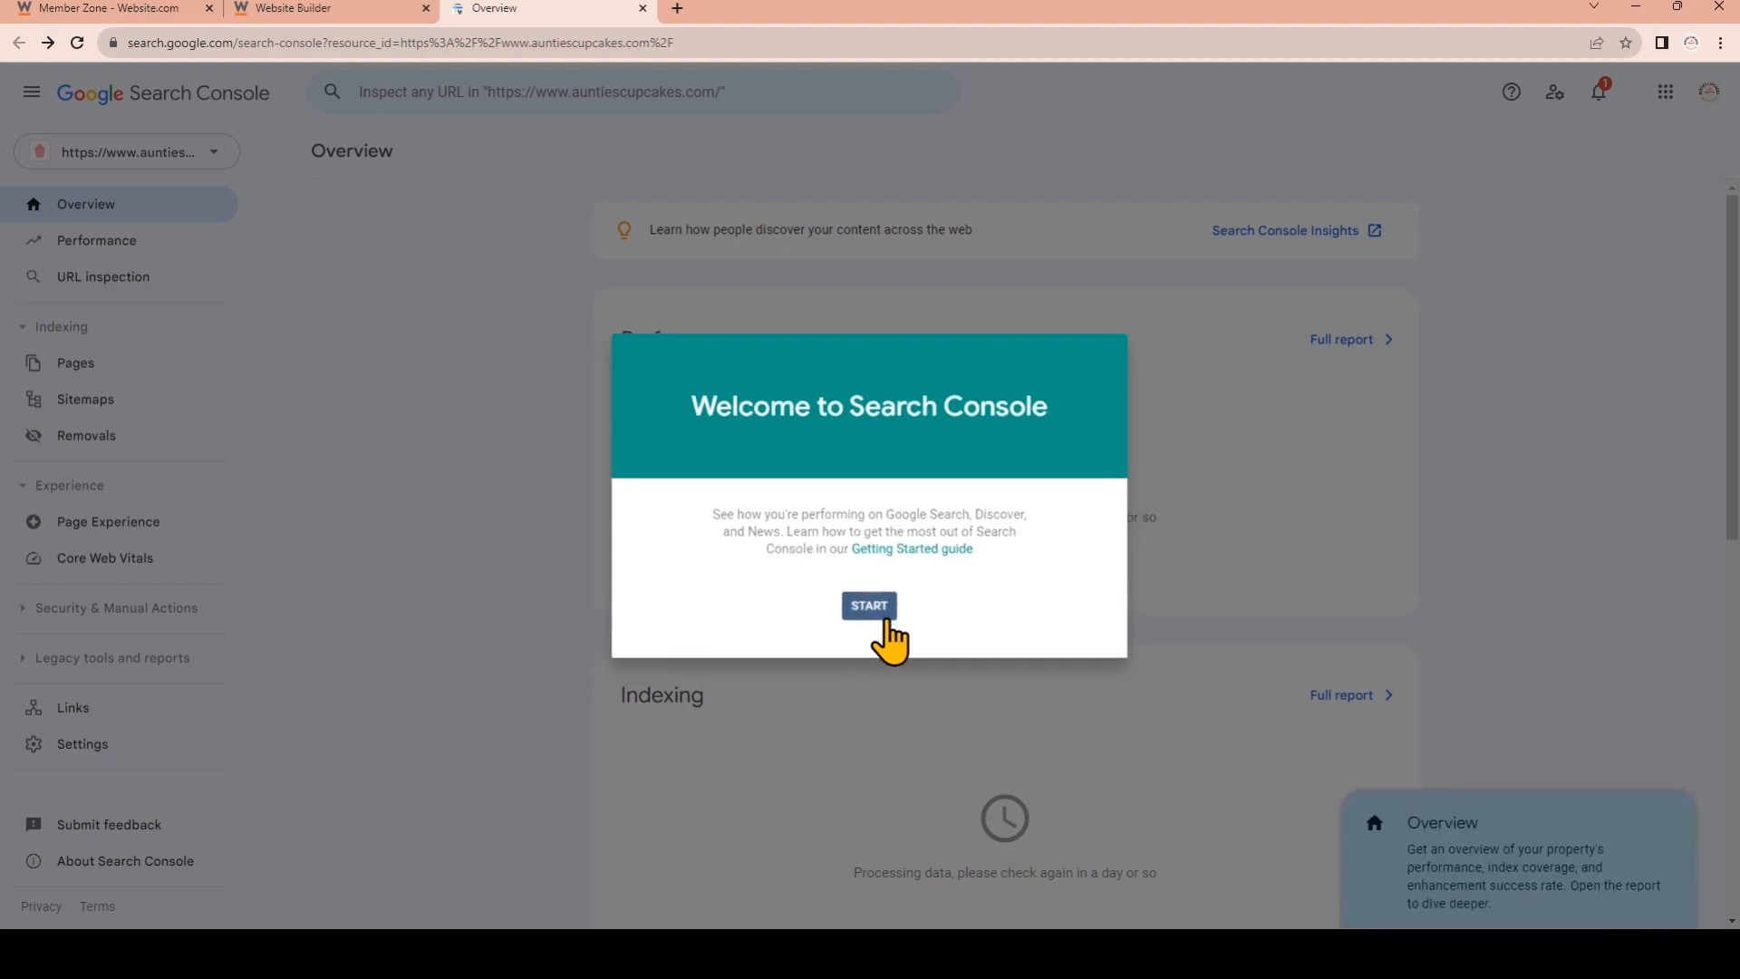
Submit sitemap.xml on the Sitemaps page so it lists with Success status
click(868, 606)
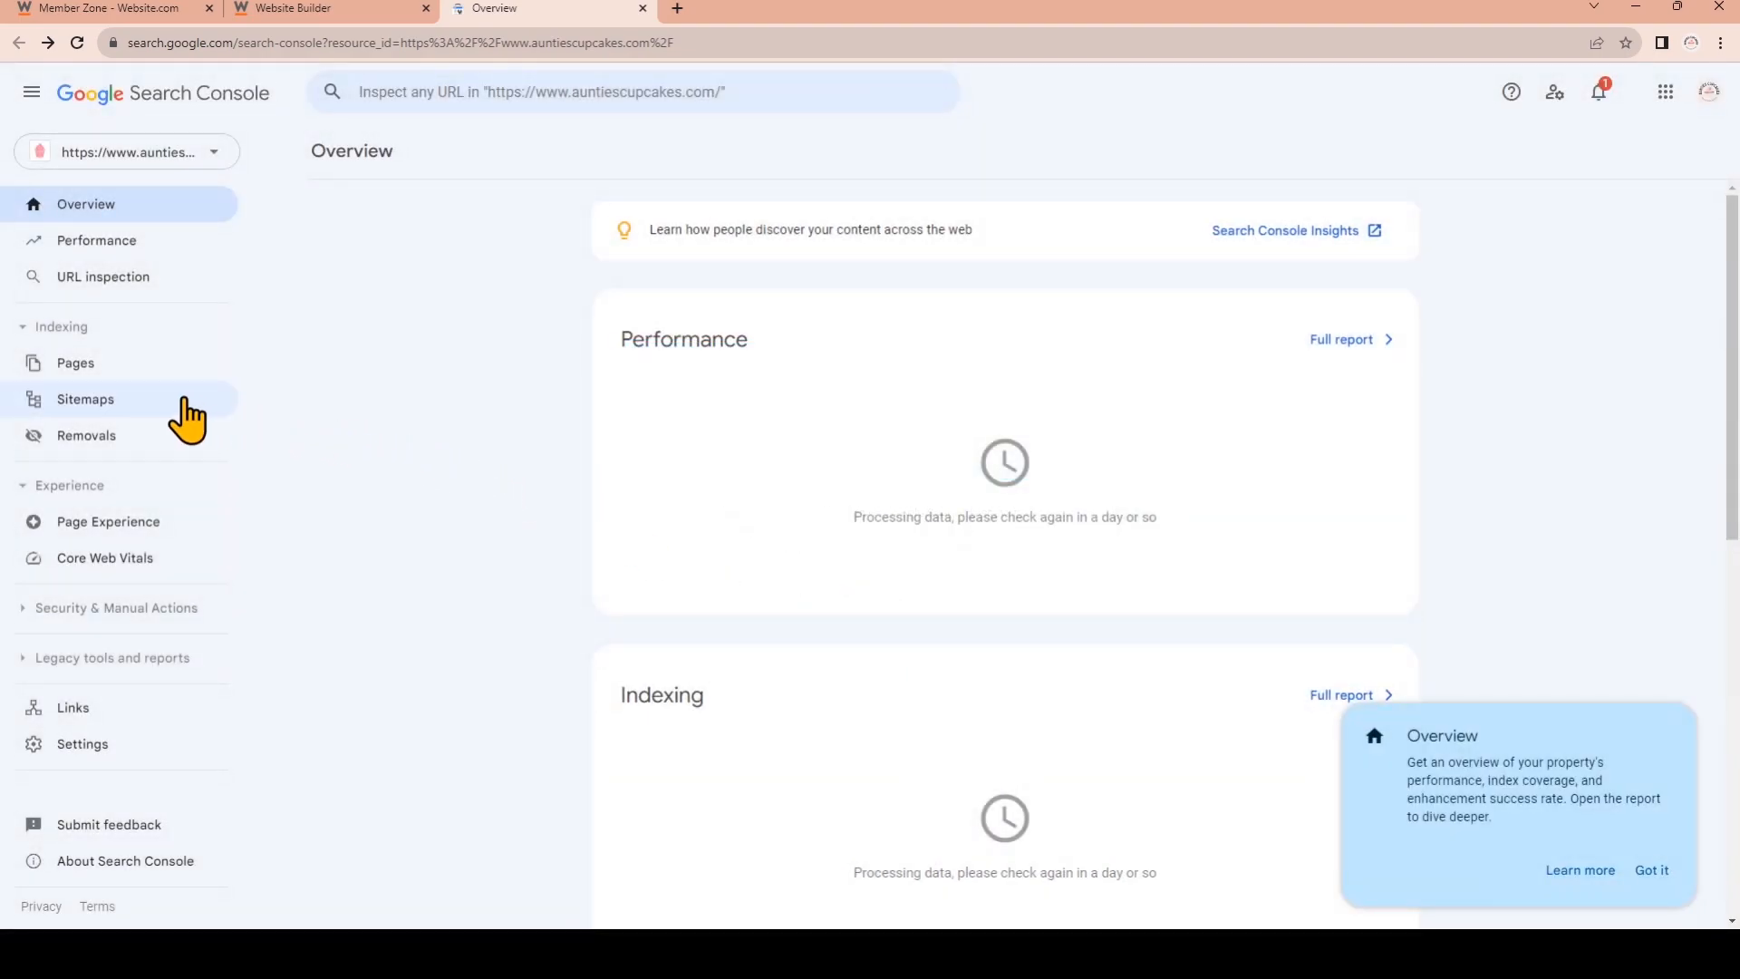
click(85, 399)
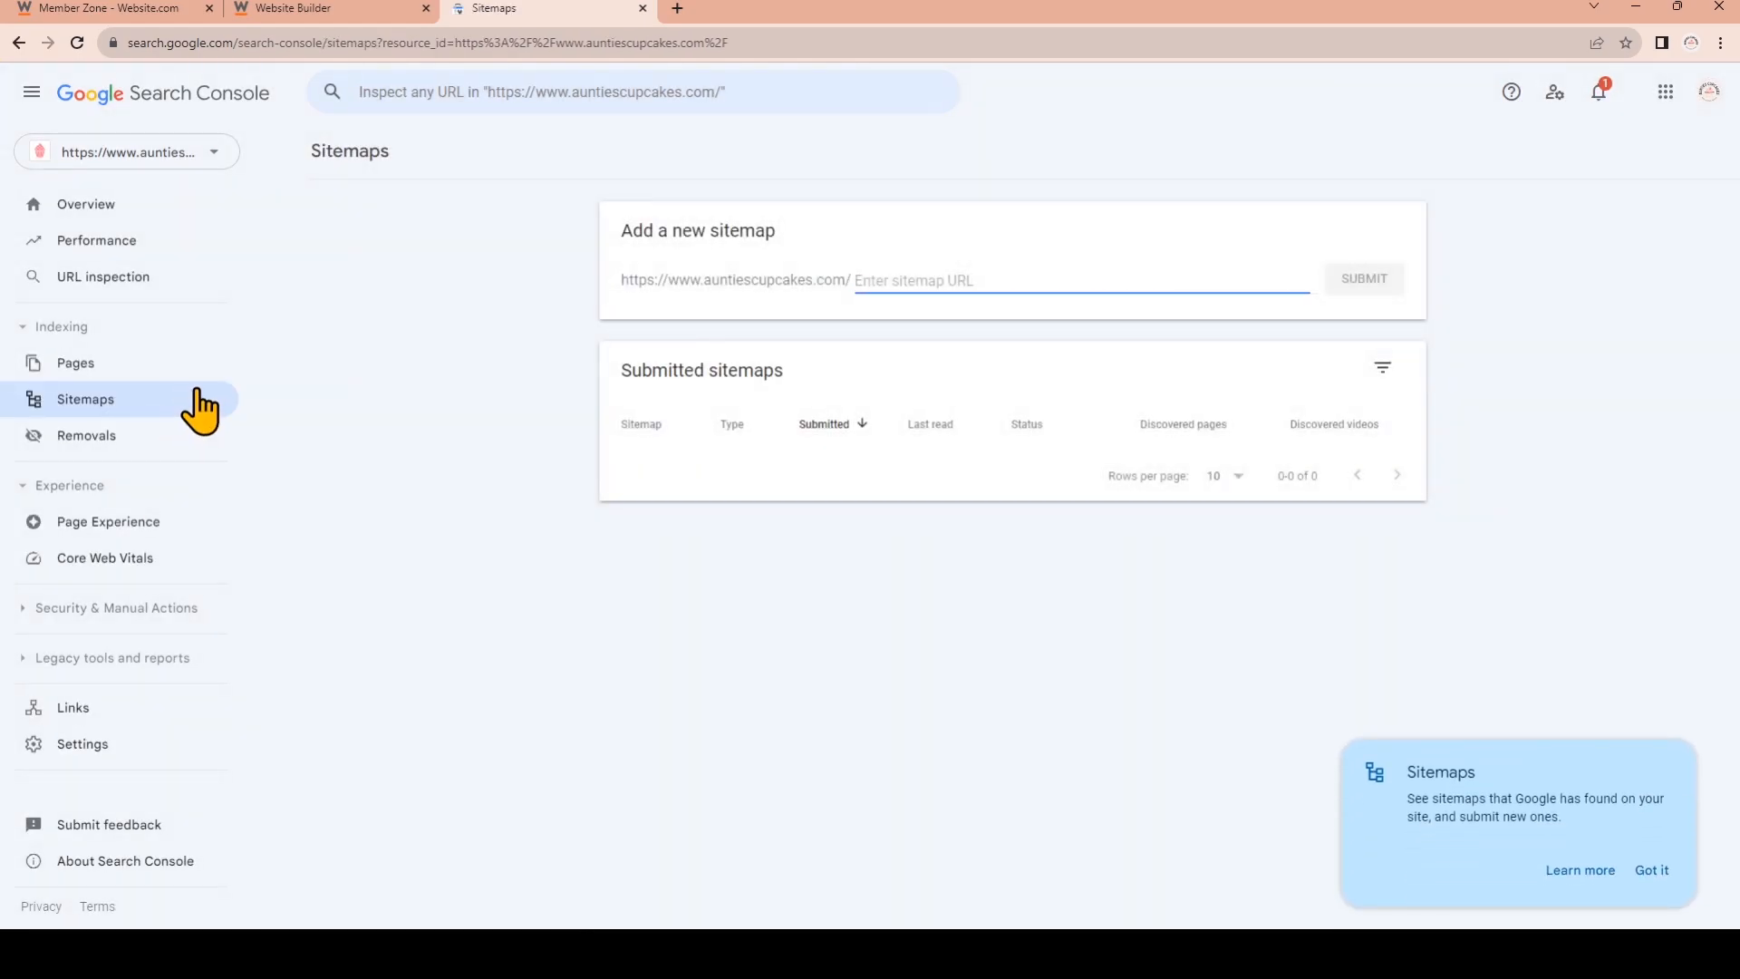
mouse_move(883, 328)
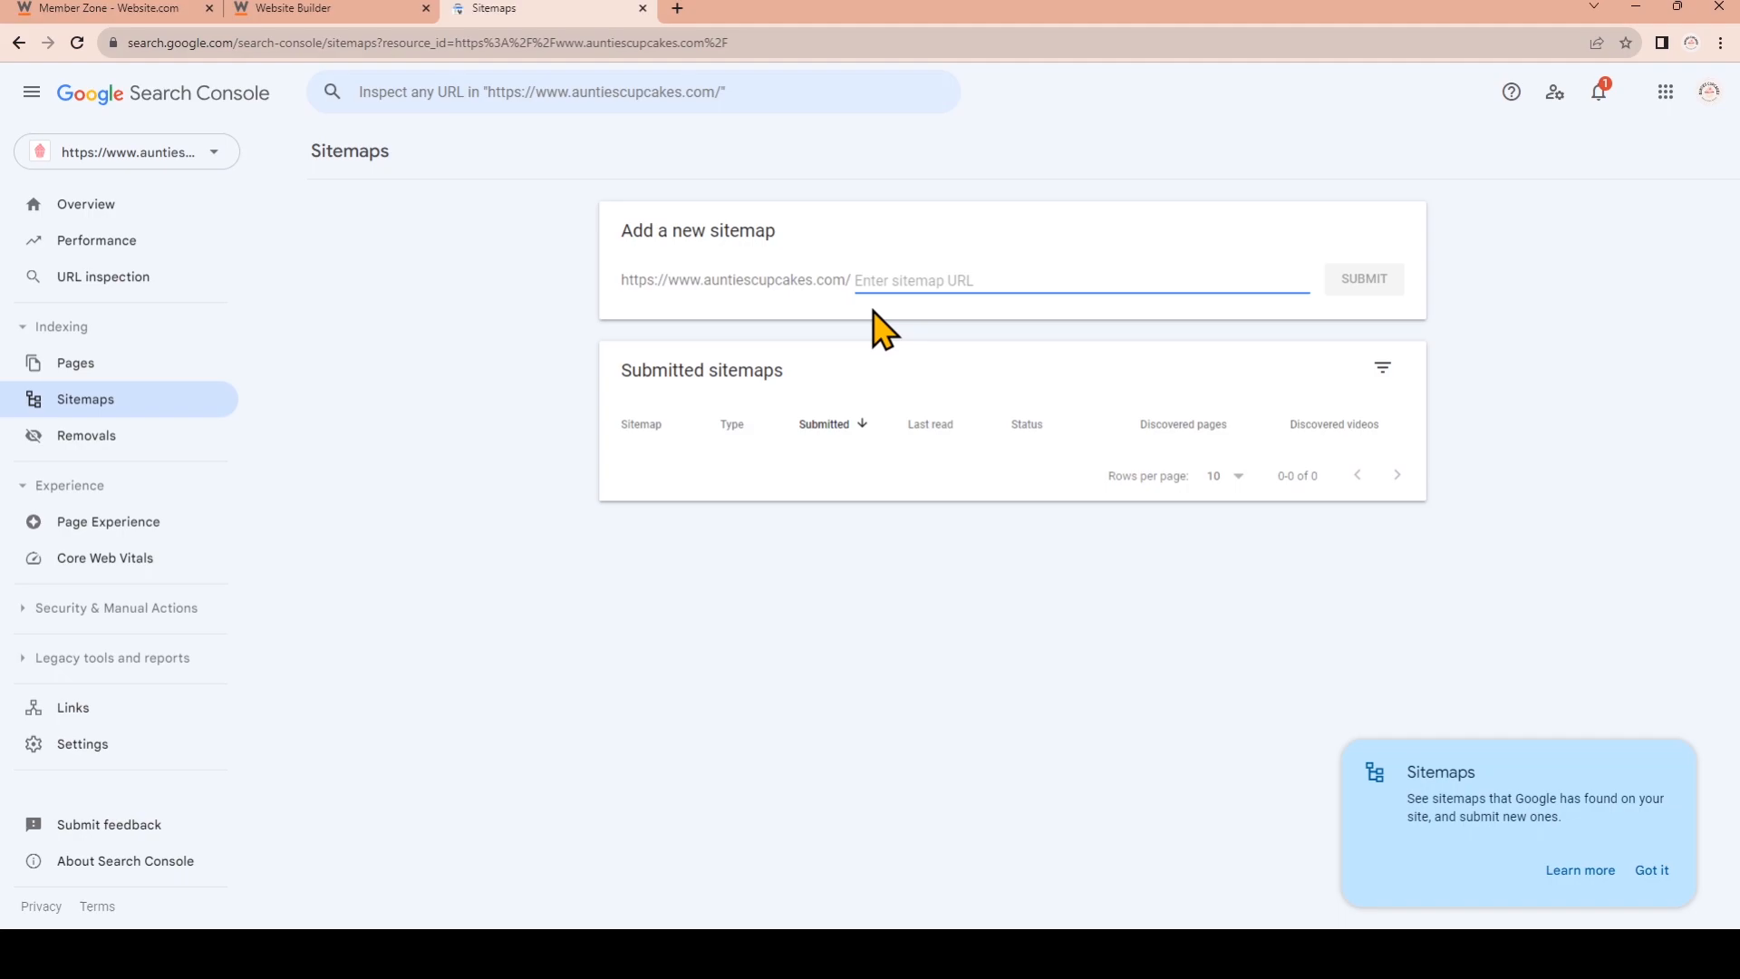
text(sitemap.)
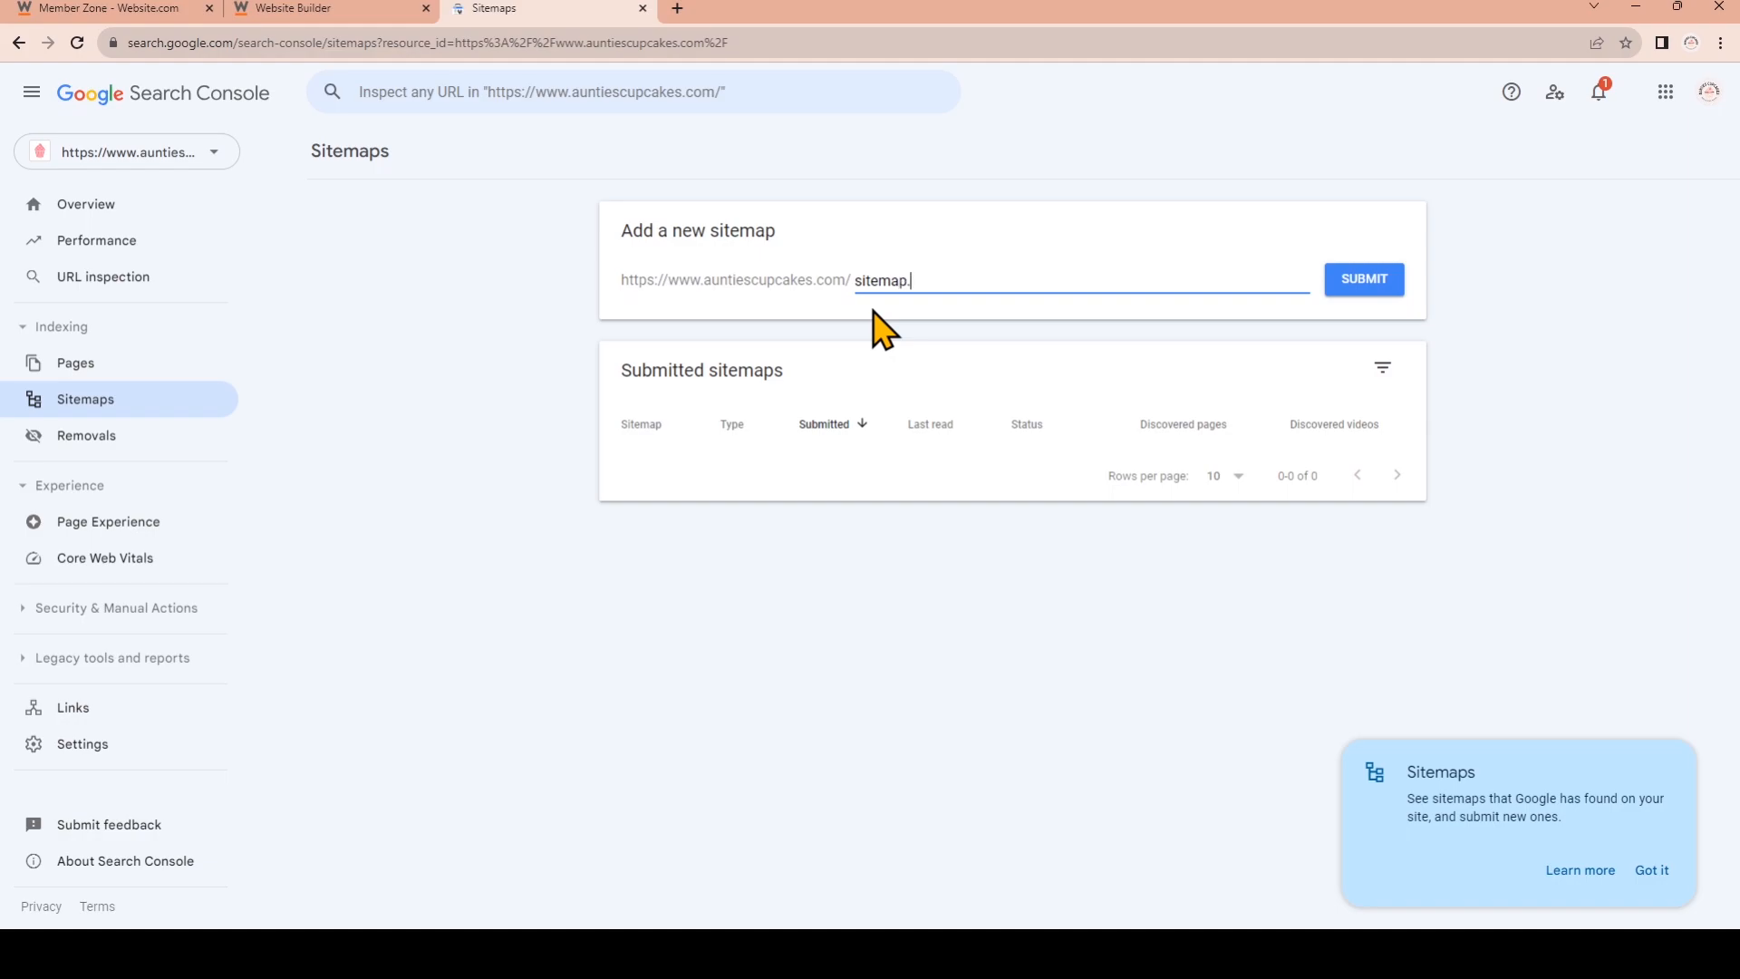
text(xml)
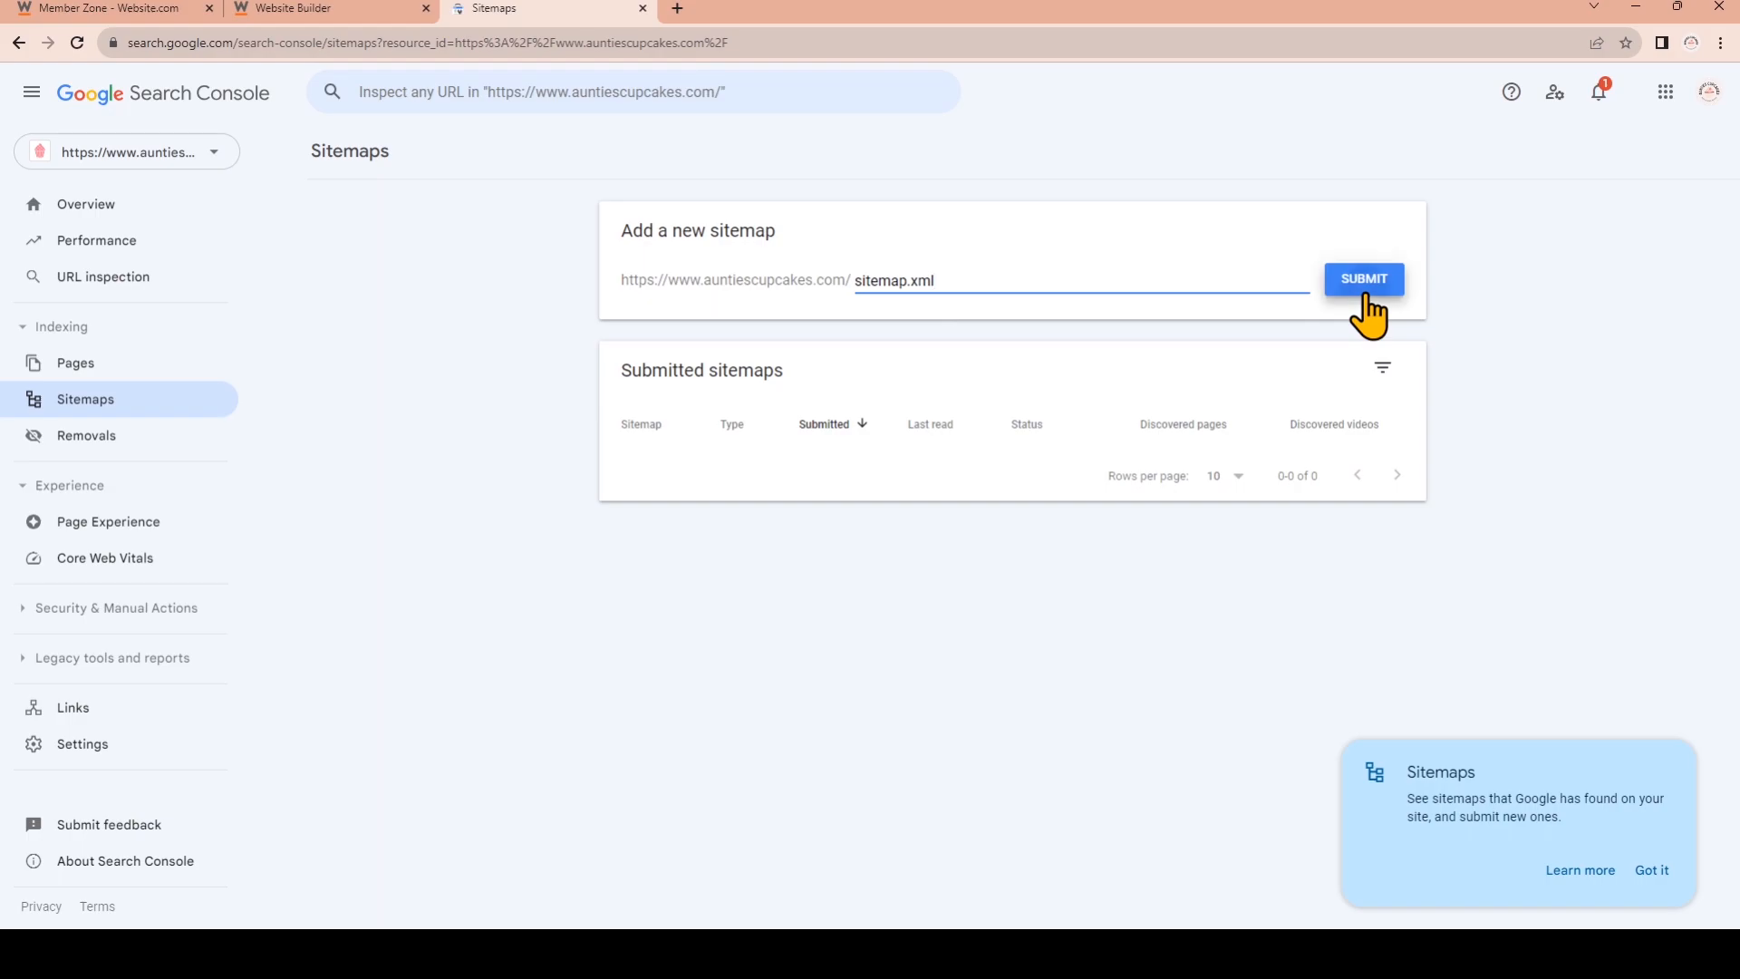
click(1363, 279)
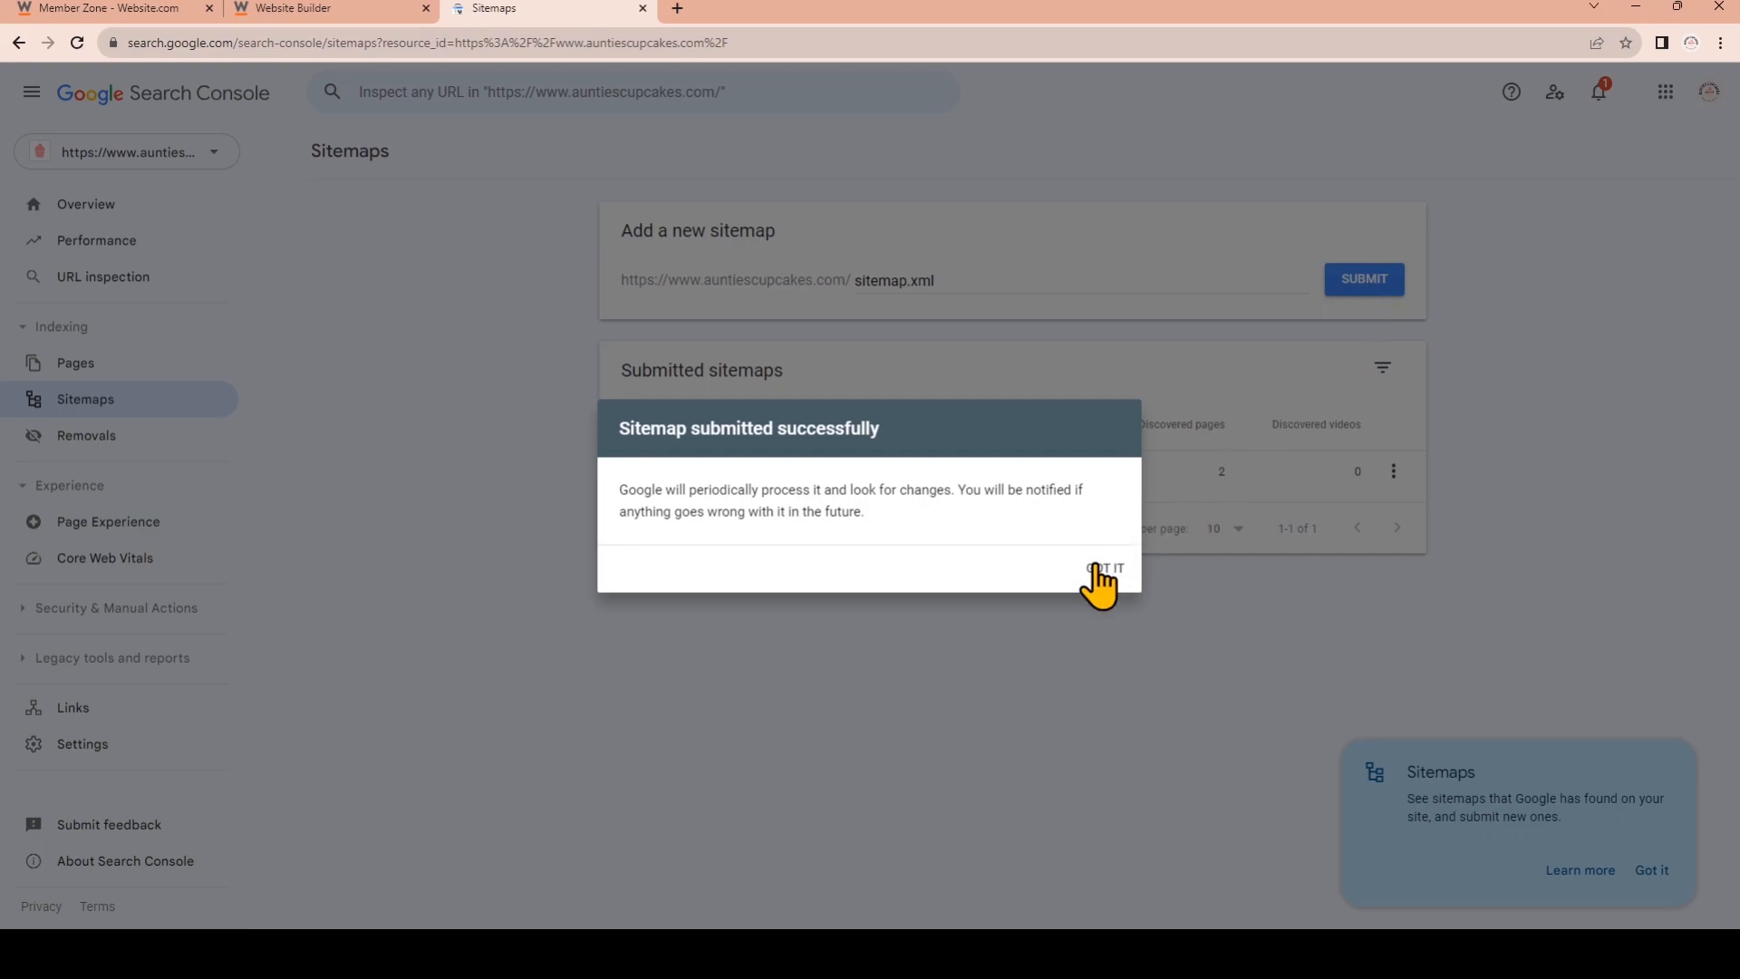
click(1104, 568)
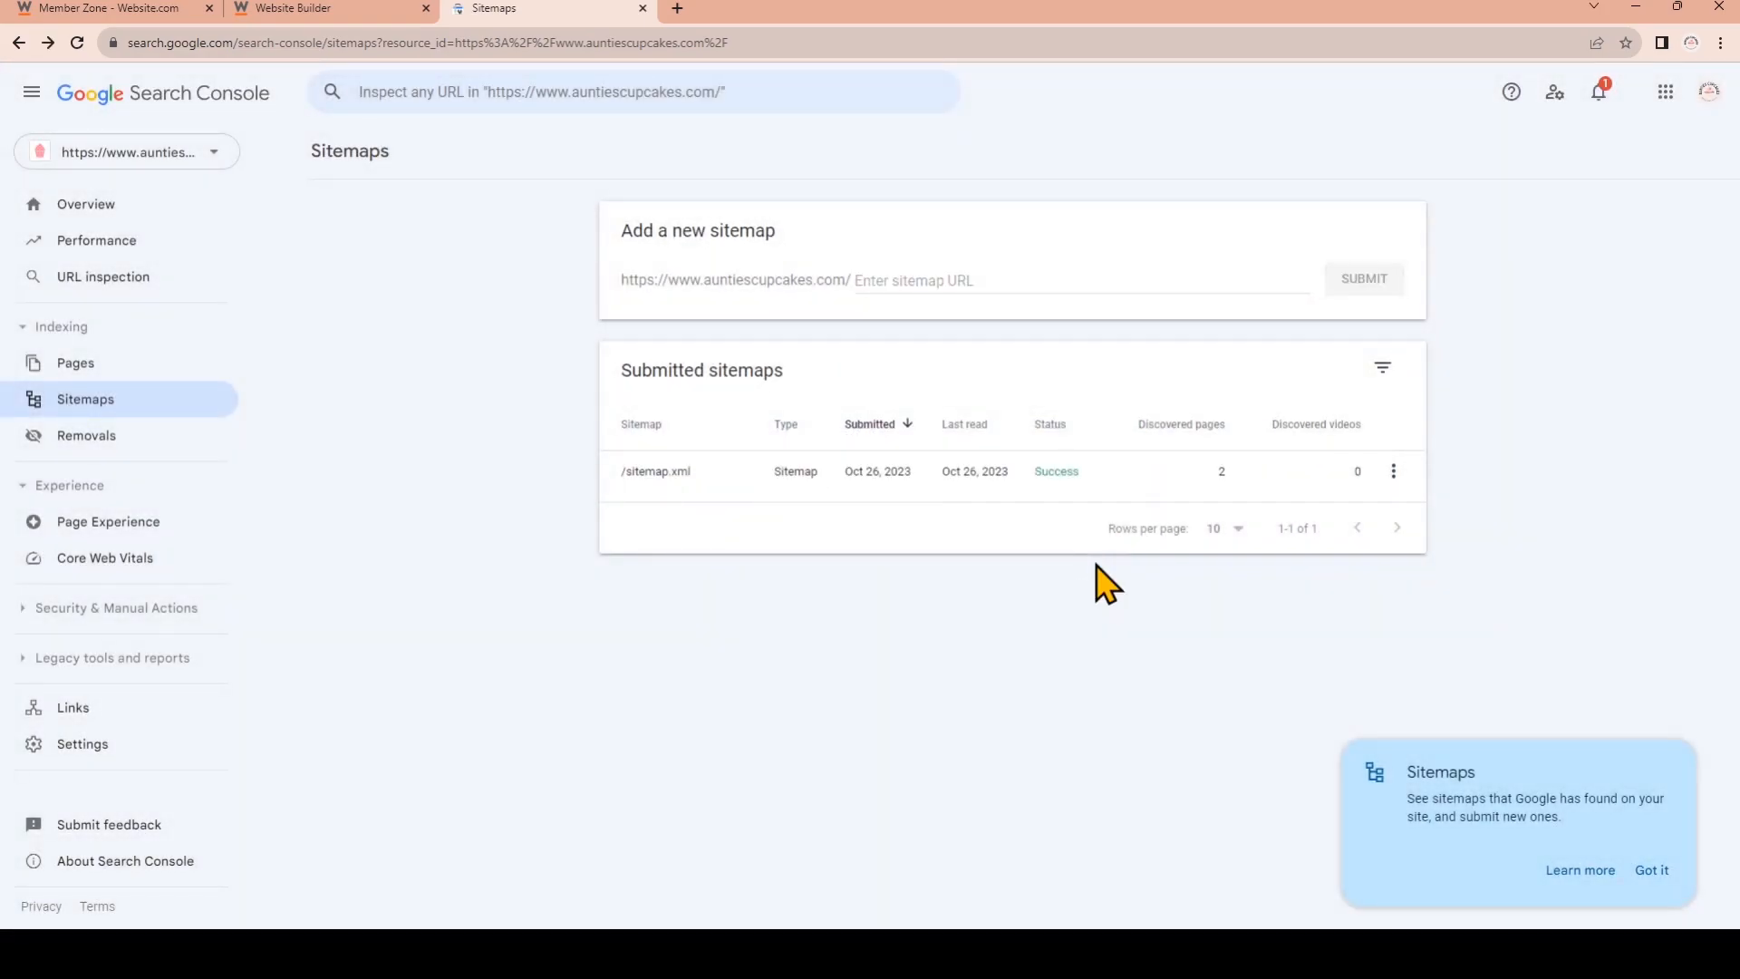